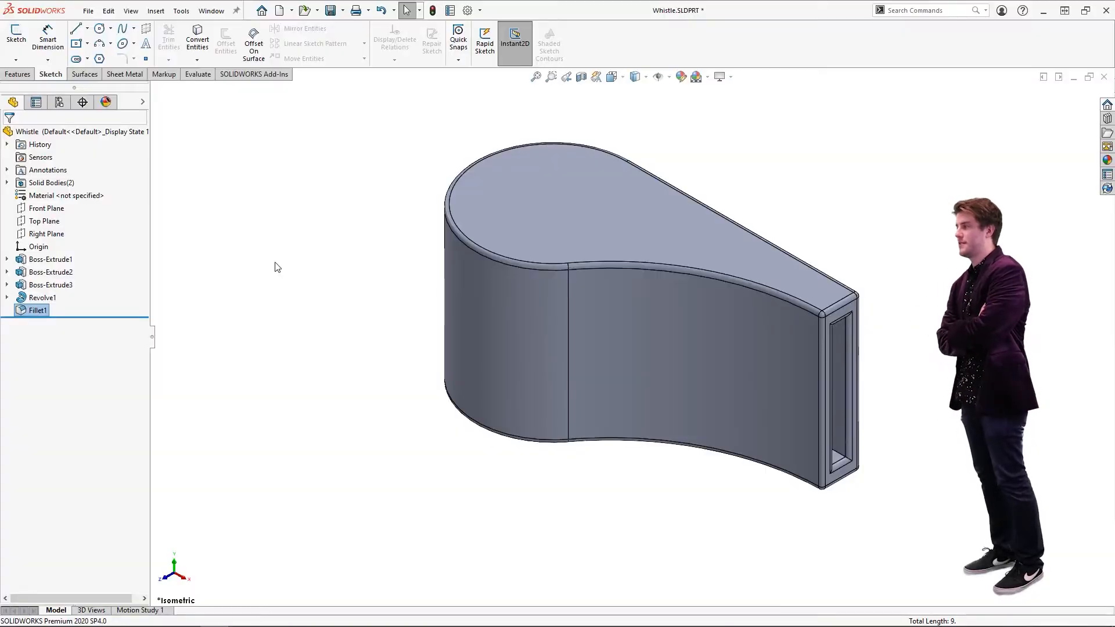
# - Switch from the Features tab to the Flow Simulation tab in the CommandManager
pyautogui.click(18, 73)
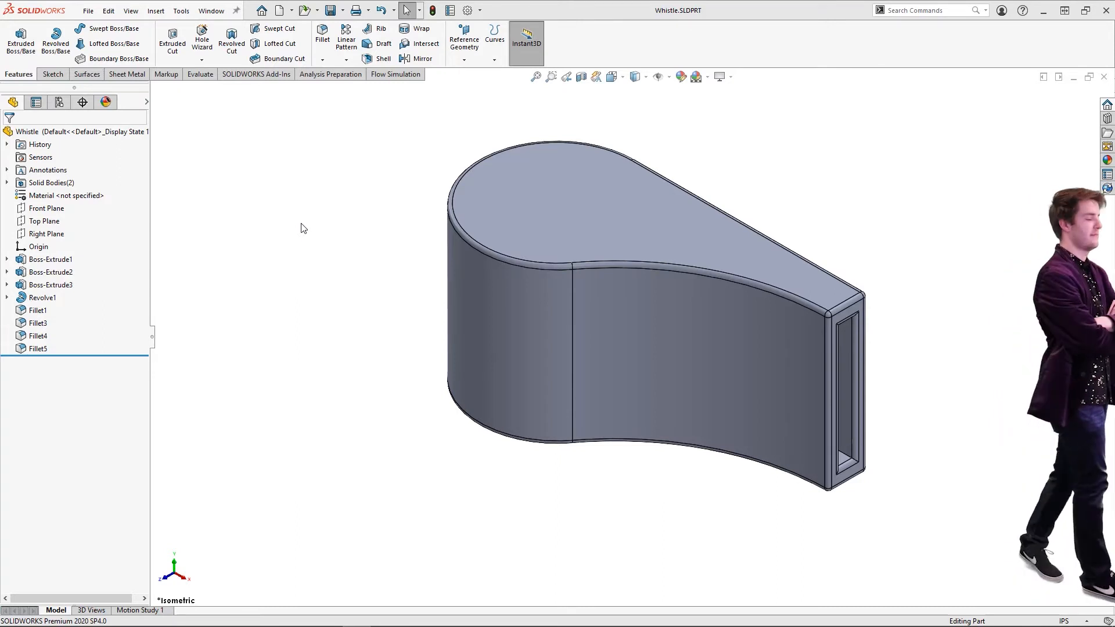
pyautogui.moveTo(355, 164)
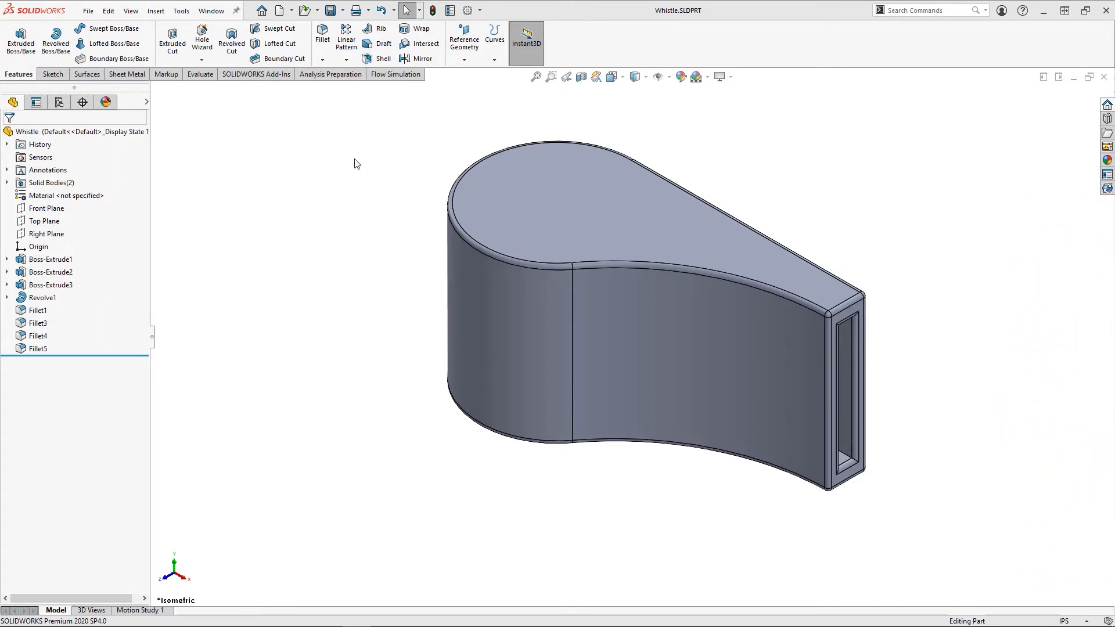
pyautogui.click(393, 74)
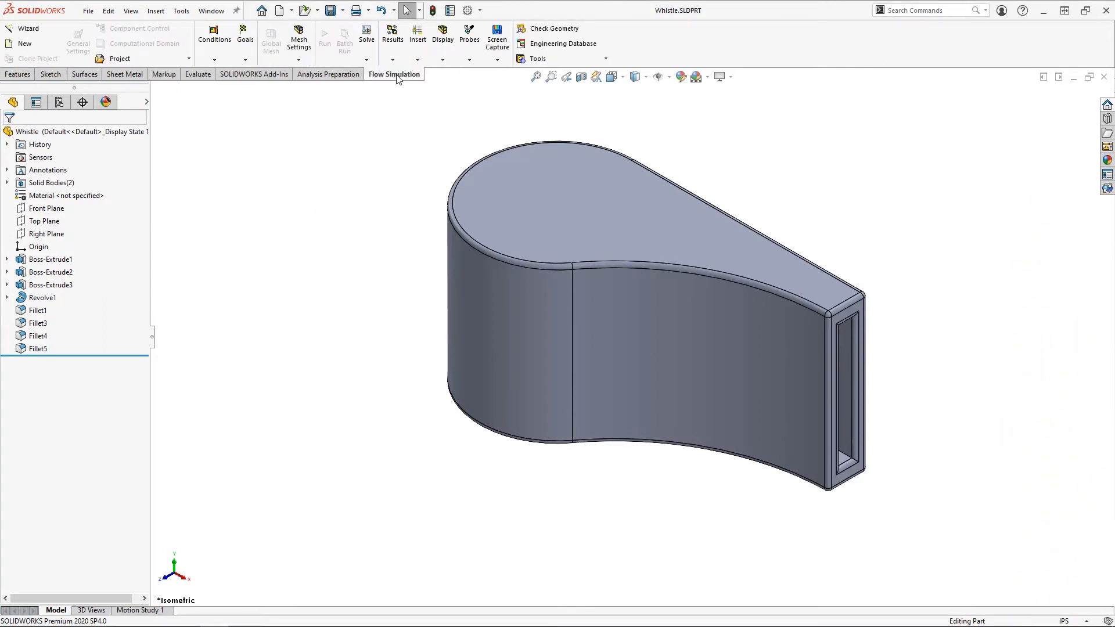
pyautogui.moveTo(112, 38)
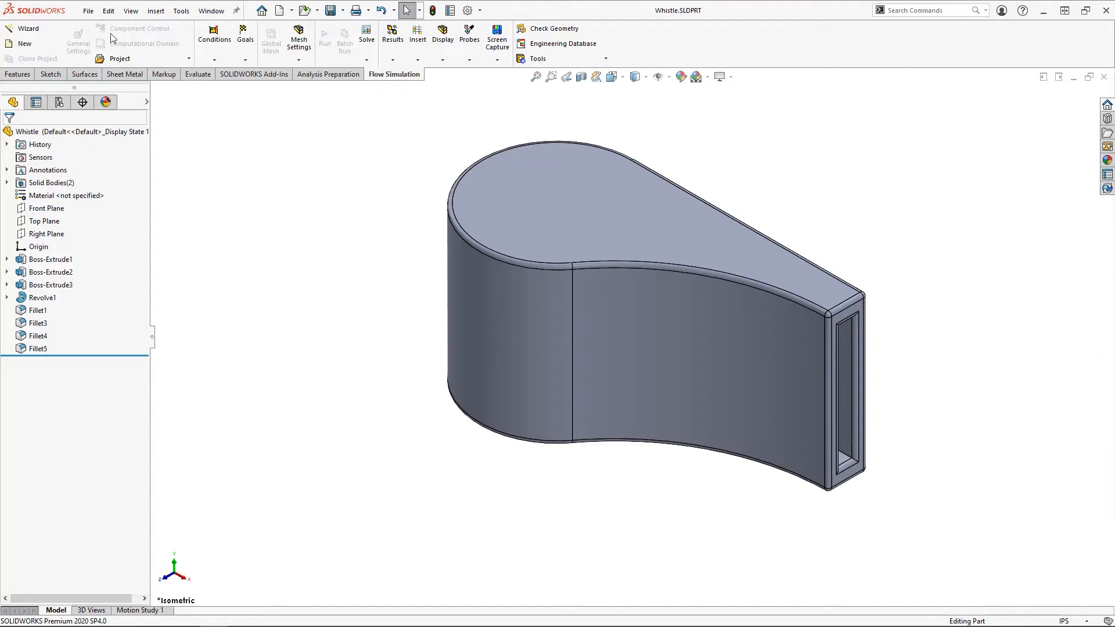
# - Launch the project Wizard with the default name and current configuration, choosing USA units
pyautogui.click(28, 28)
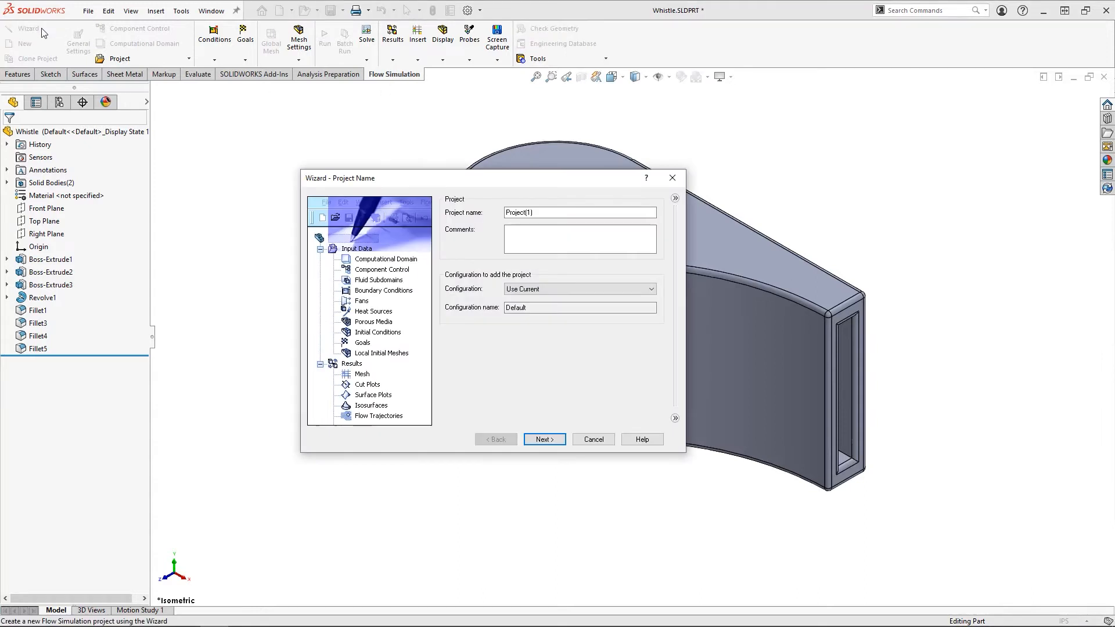
pyautogui.moveTo(459, 209)
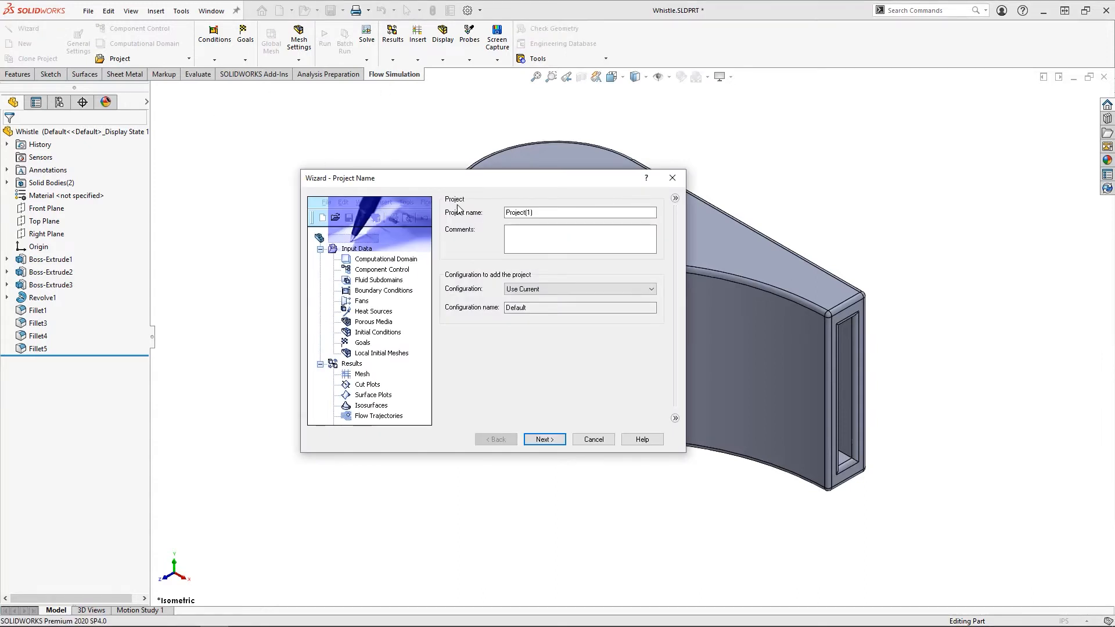
pyautogui.tripleClick(580, 212)
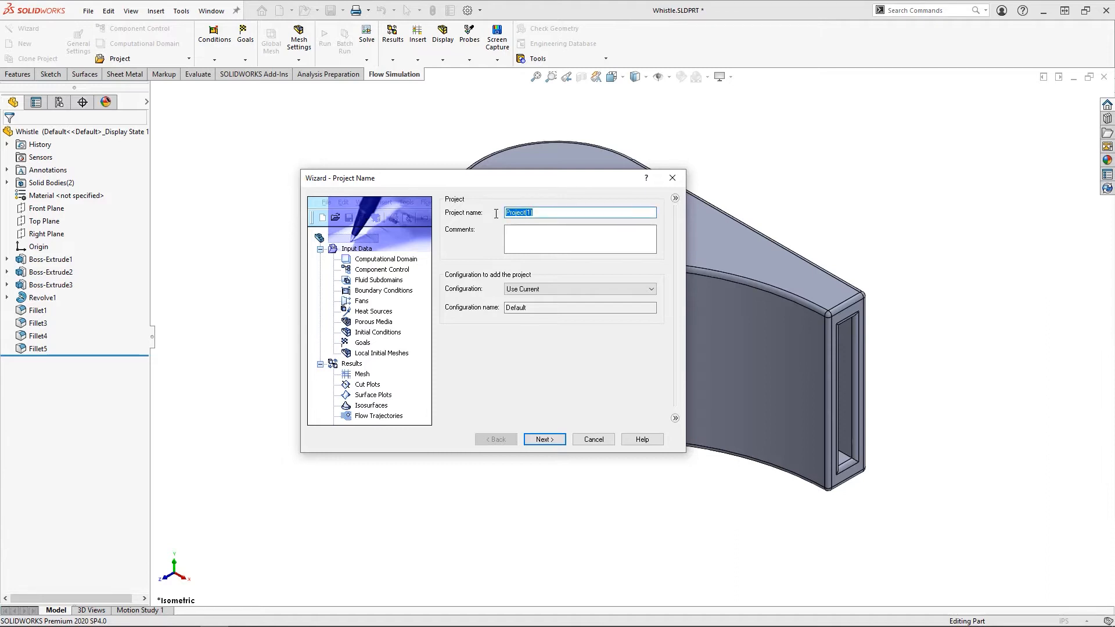
pyautogui.click(649, 288)
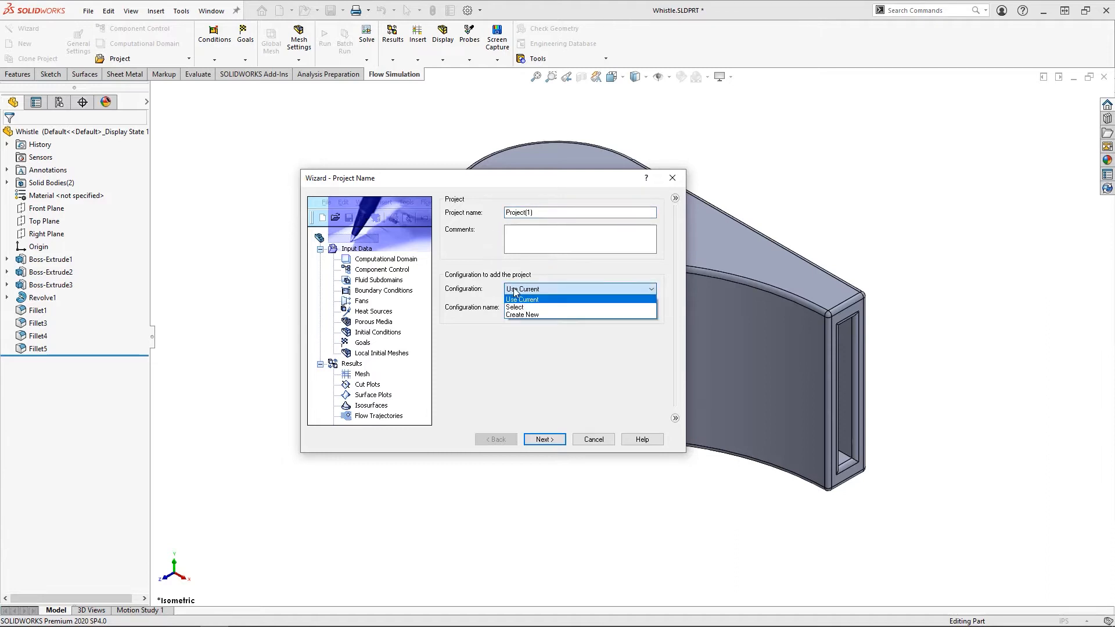
pyautogui.click(522, 288)
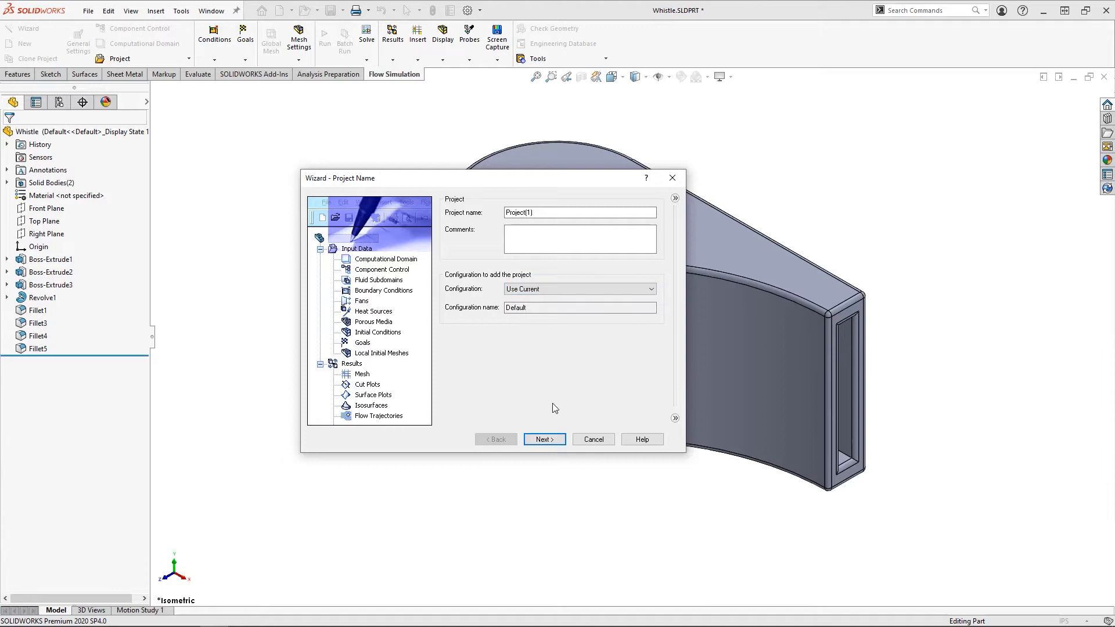
pyautogui.click(543, 439)
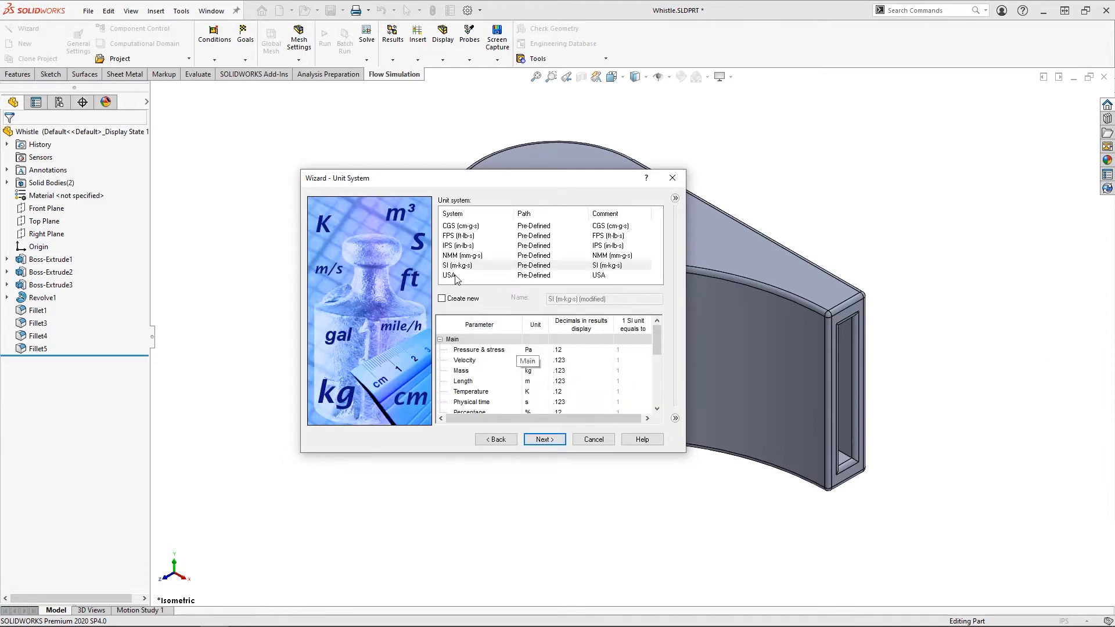
pyautogui.click(450, 276)
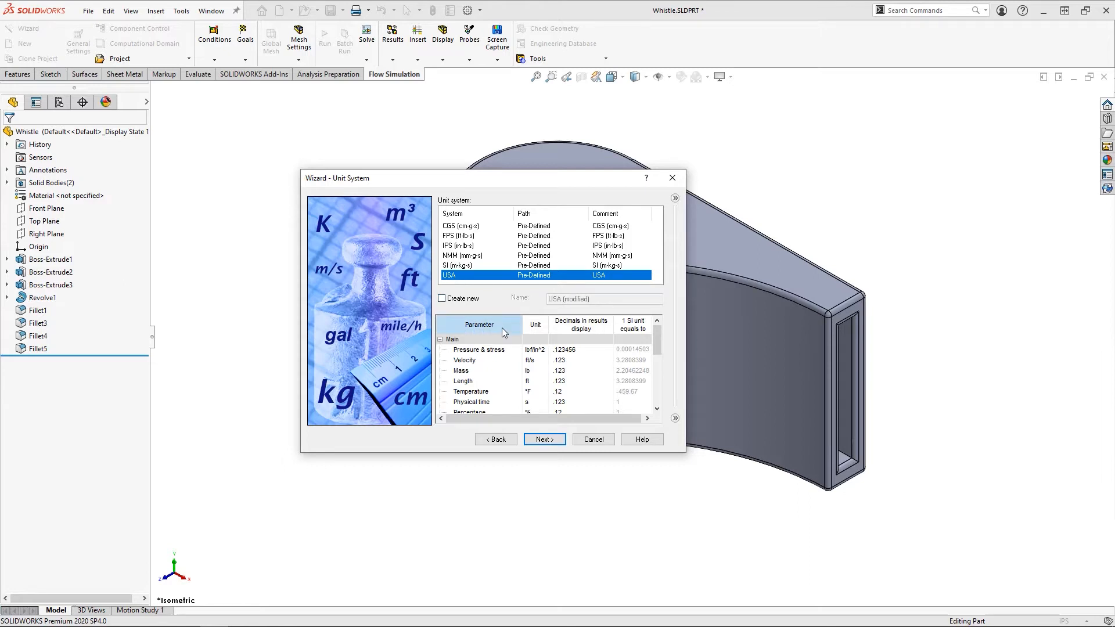
pyautogui.moveTo(540, 412)
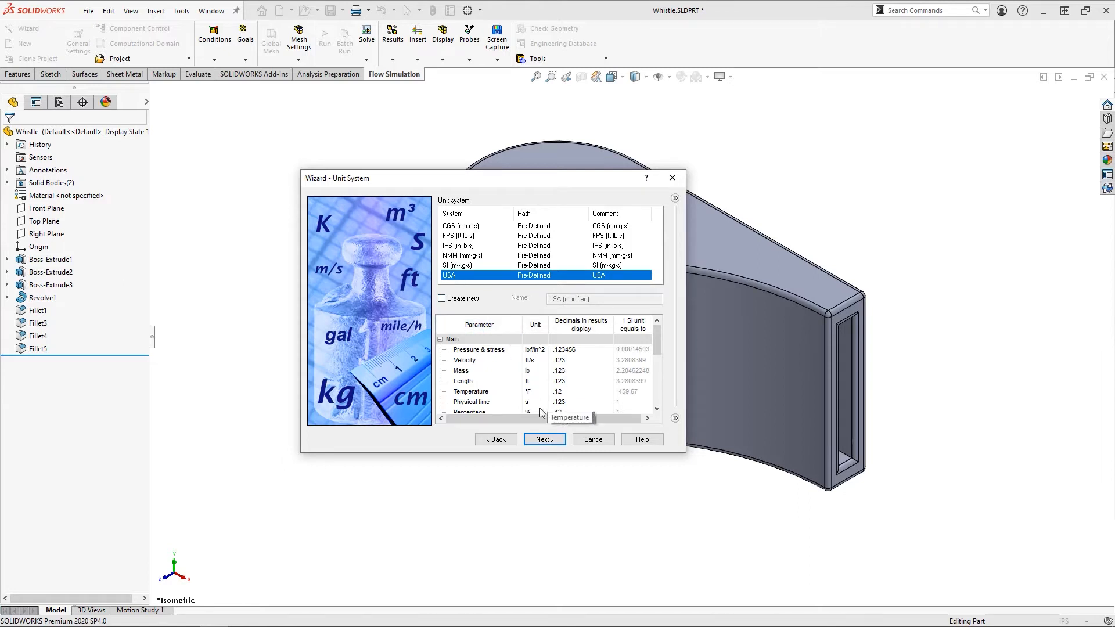
# - Accept the internal analysis type and add pre-defined Air as the default fluid
pyautogui.click(544, 439)
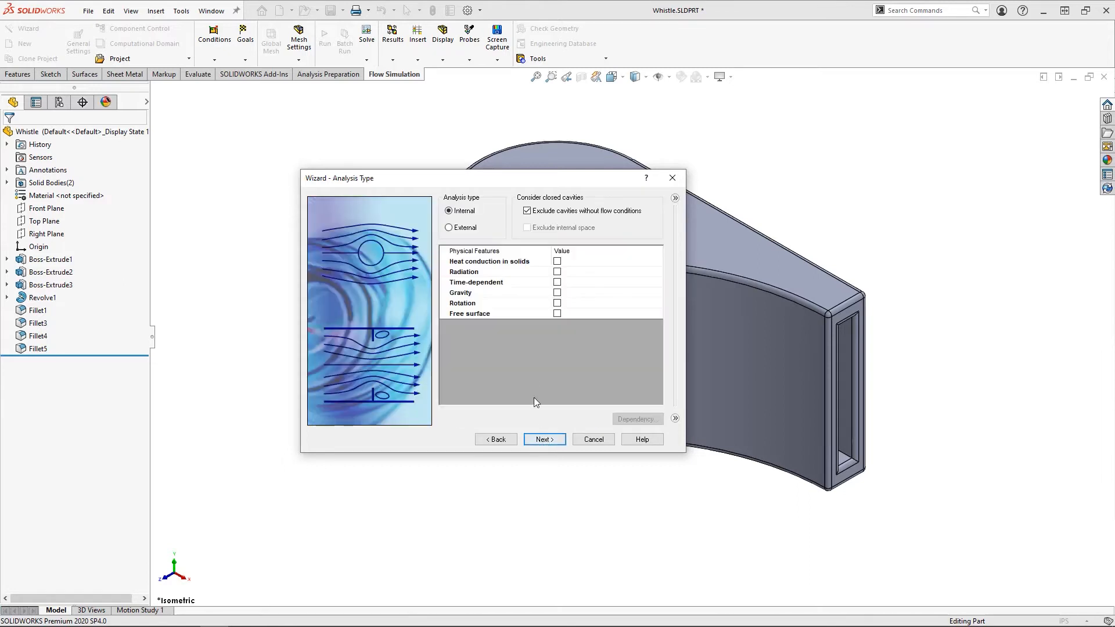
pyautogui.moveTo(529, 370)
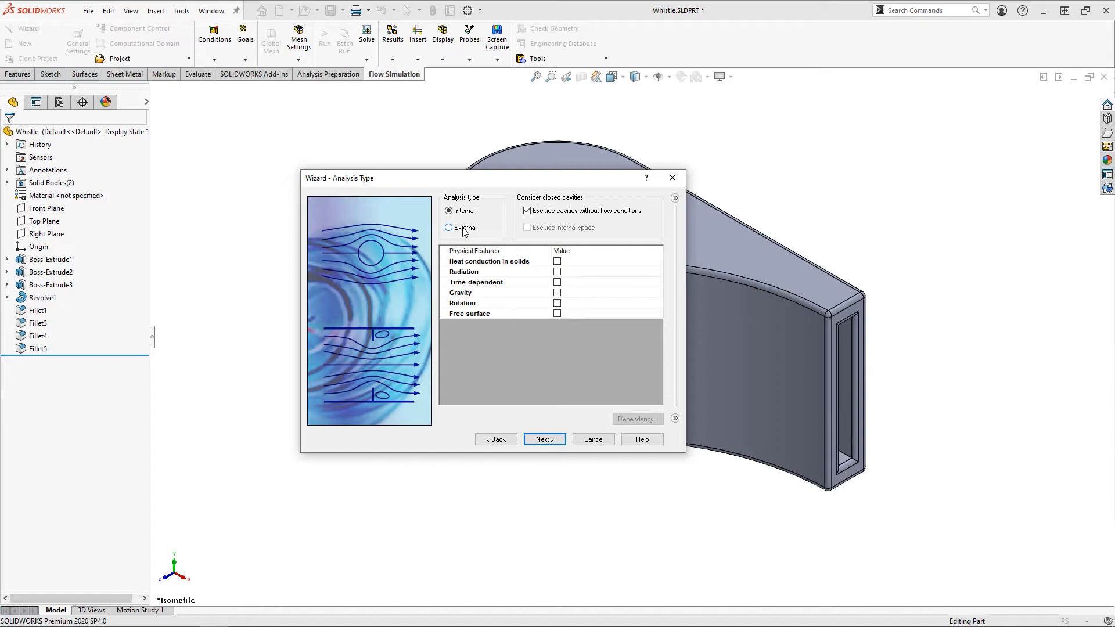
pyautogui.moveTo(482, 247)
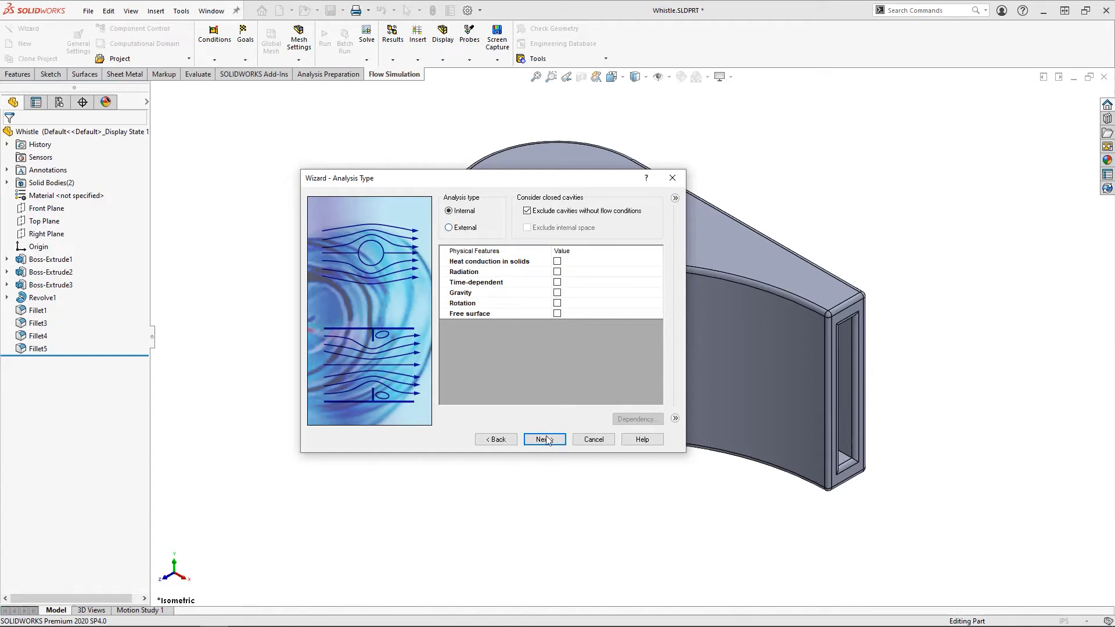
pyautogui.click(543, 439)
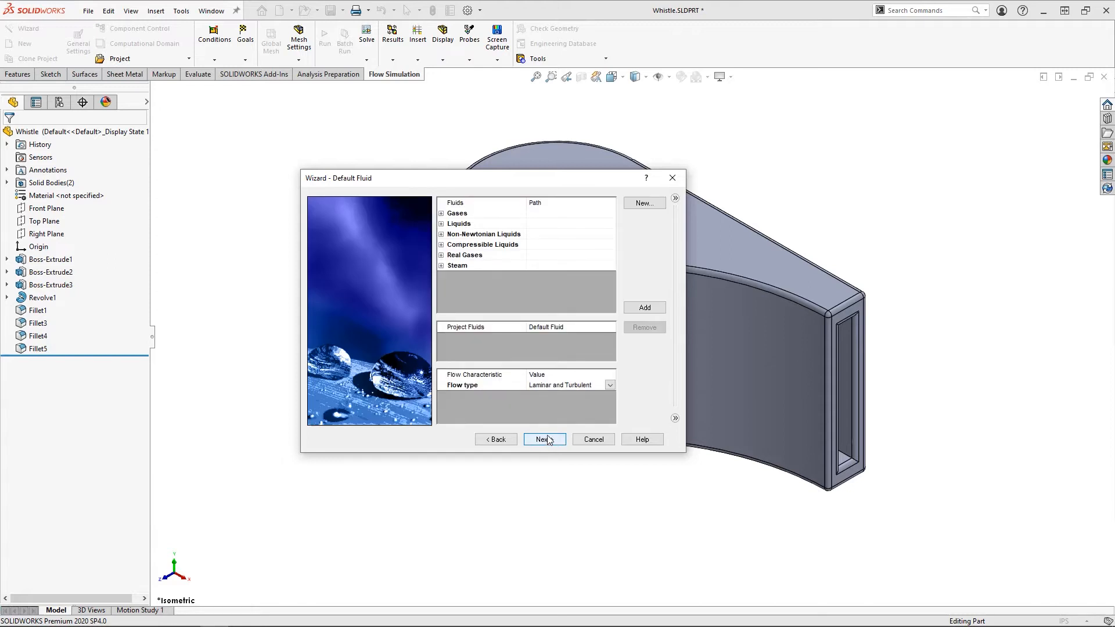
pyautogui.click(442, 213)
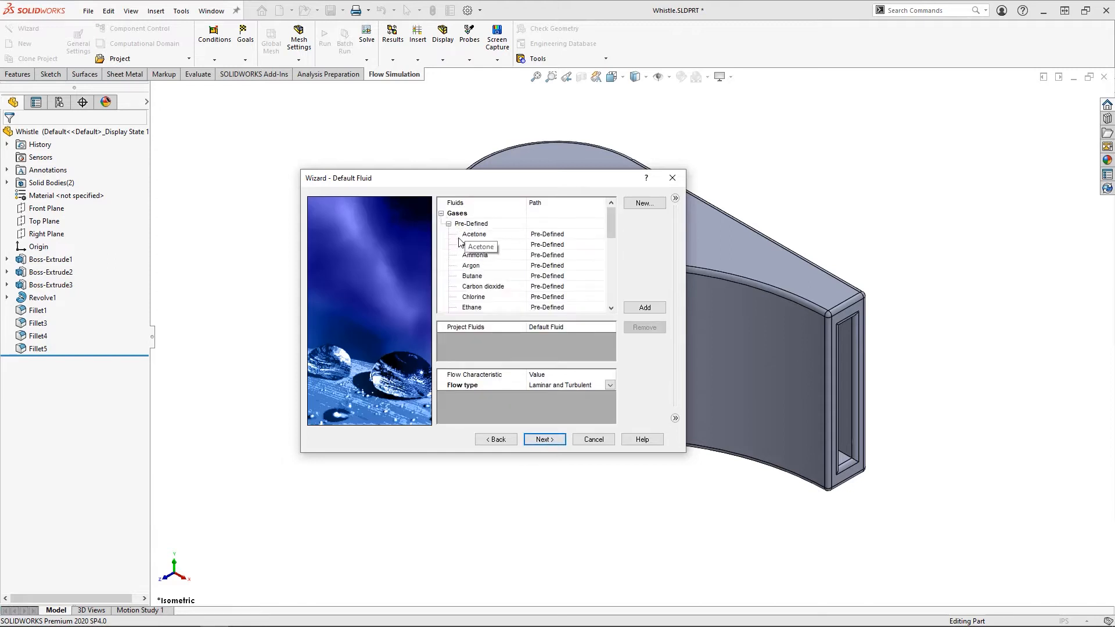
pyautogui.click(644, 307)
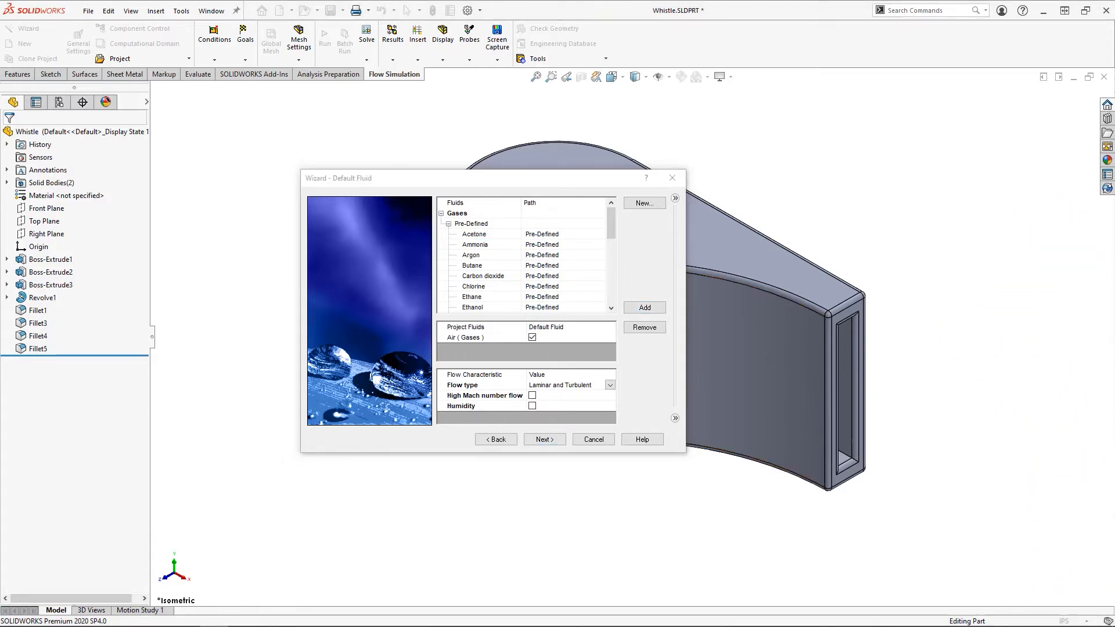
# - Accept the default wall and initial conditions and finish the project wizard
pyautogui.click(542, 439)
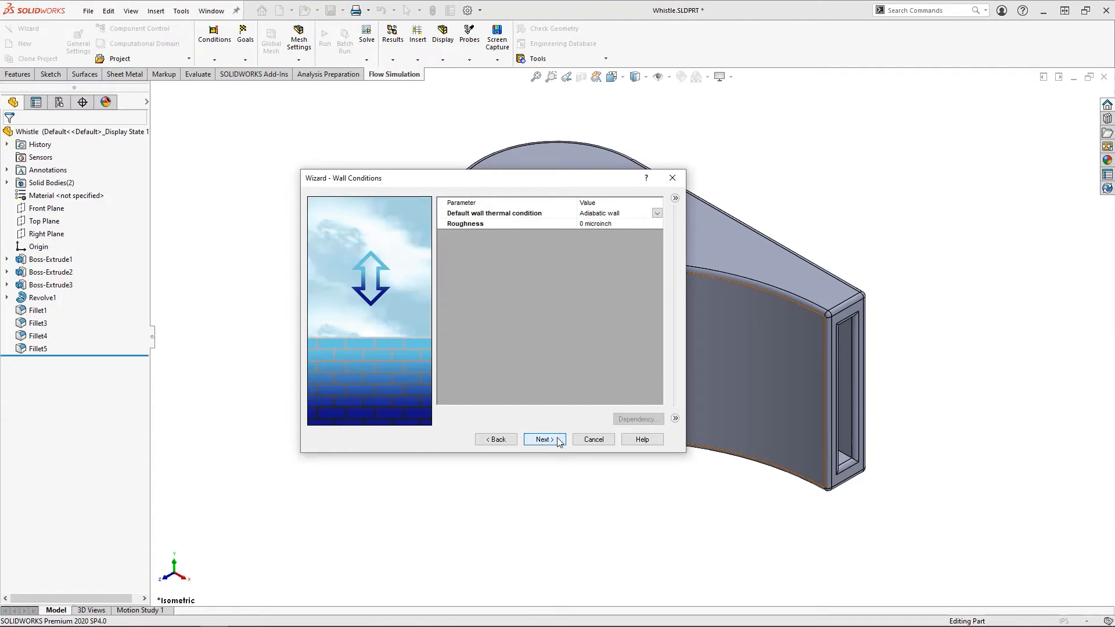
pyautogui.click(544, 439)
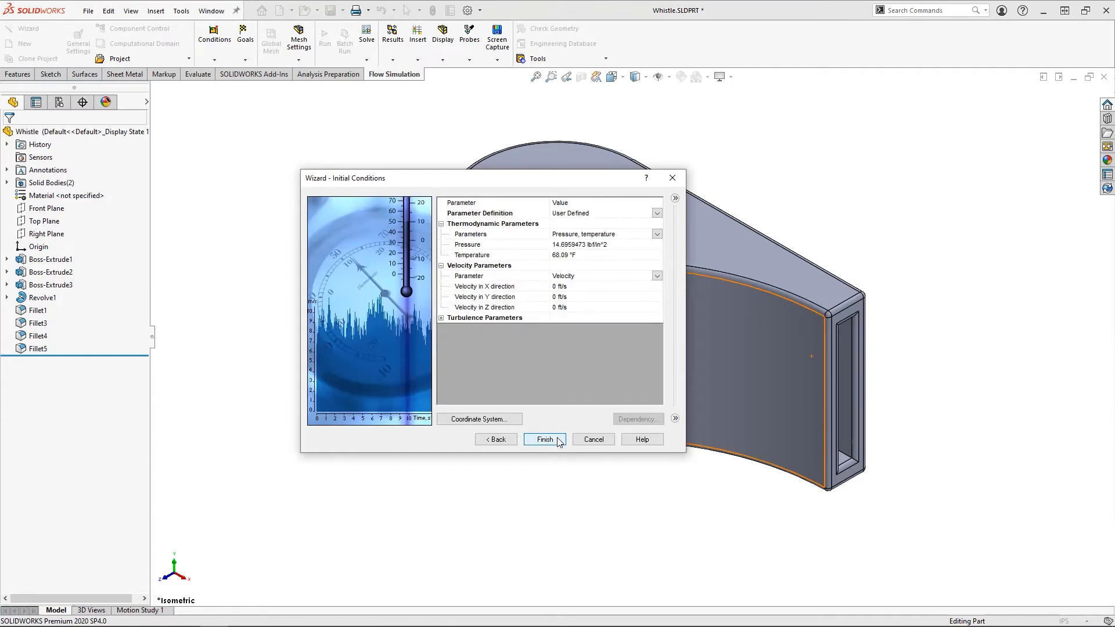
pyautogui.click(544, 440)
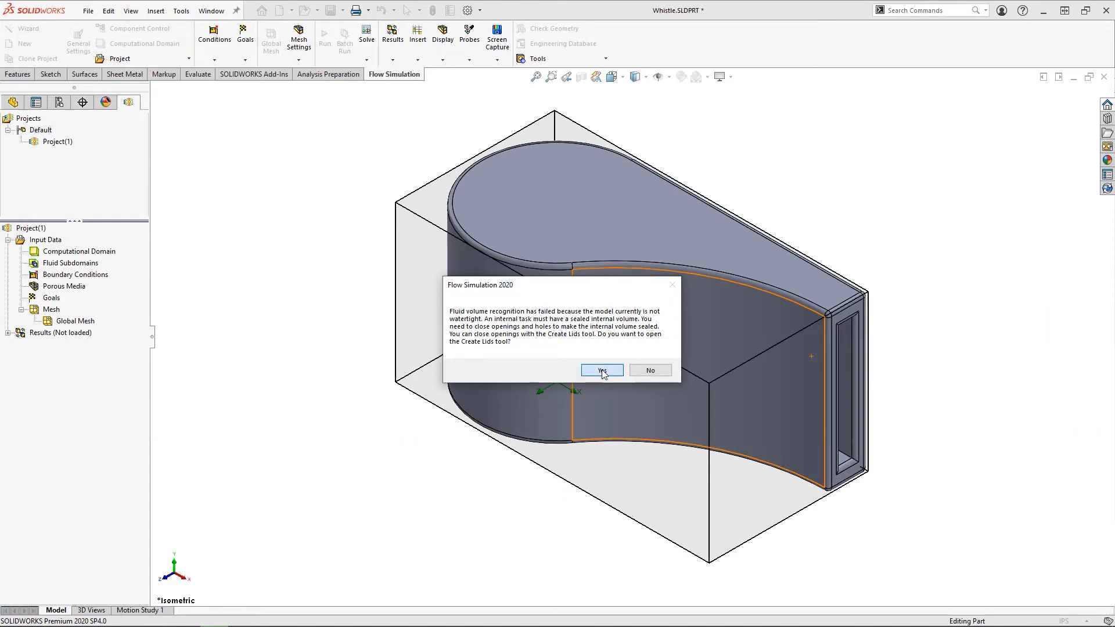
# - Create lids on the whistle's two opening faces, then turn on Section View
pyautogui.click(601, 370)
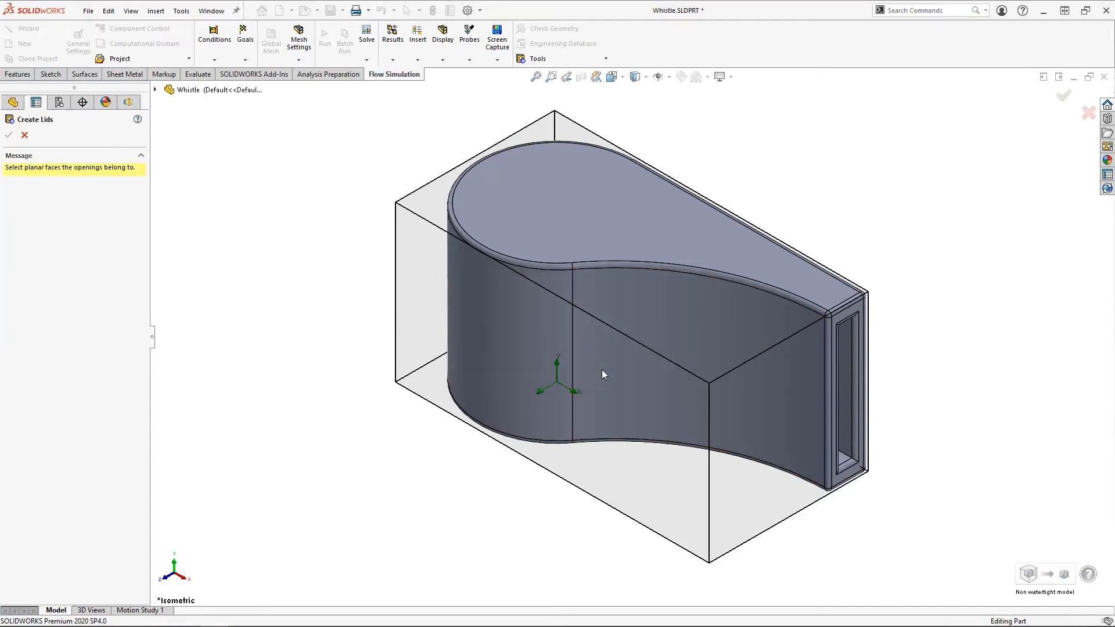
pyautogui.moveTo(849, 530)
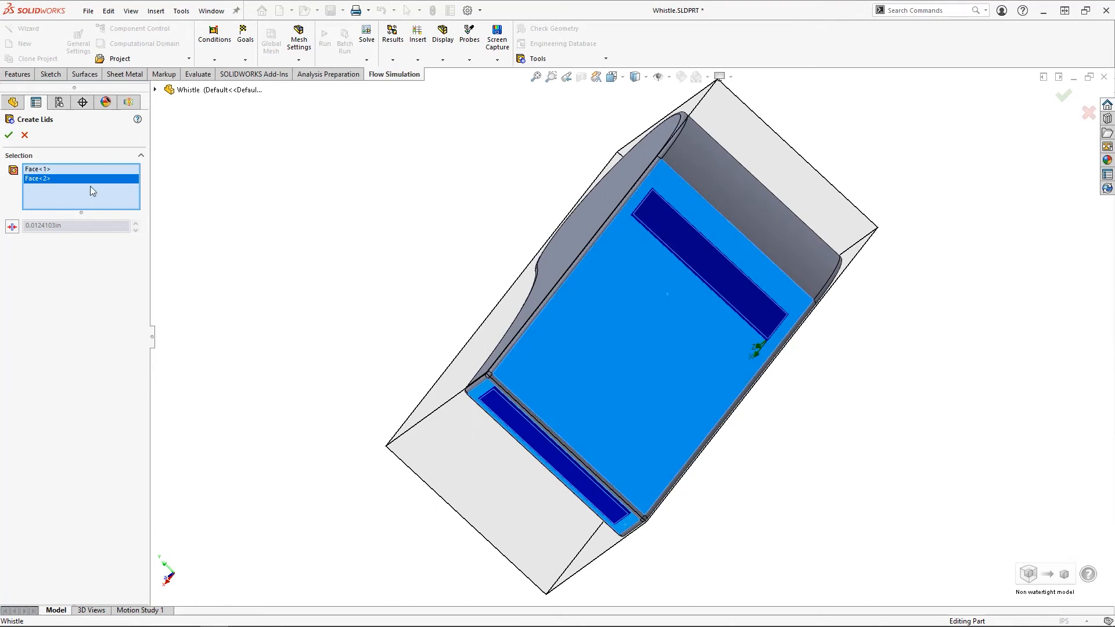
pyautogui.click(7, 135)
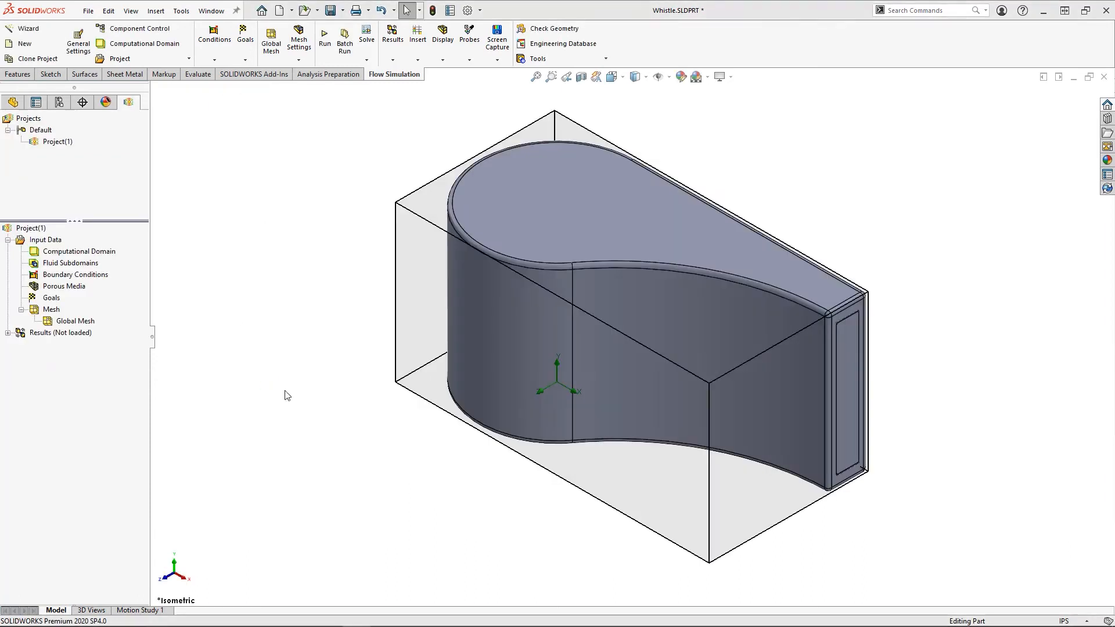
pyautogui.click(580, 77)
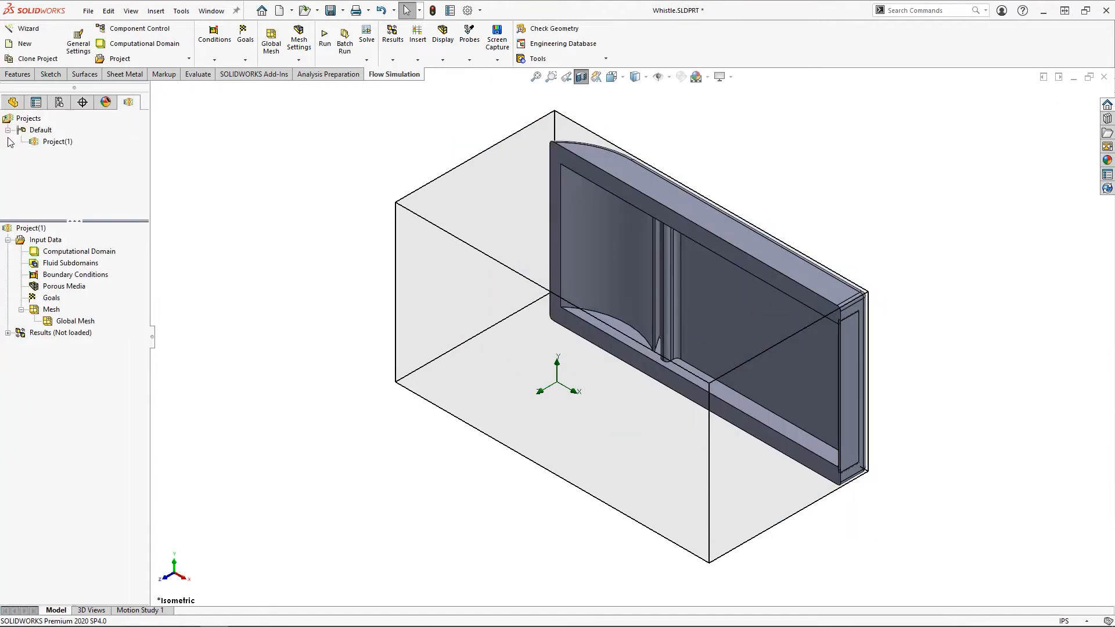
# - Insert an Environment Pressure boundary condition on the whistle's narrow inner slot face
pyautogui.rightClick(76, 275)
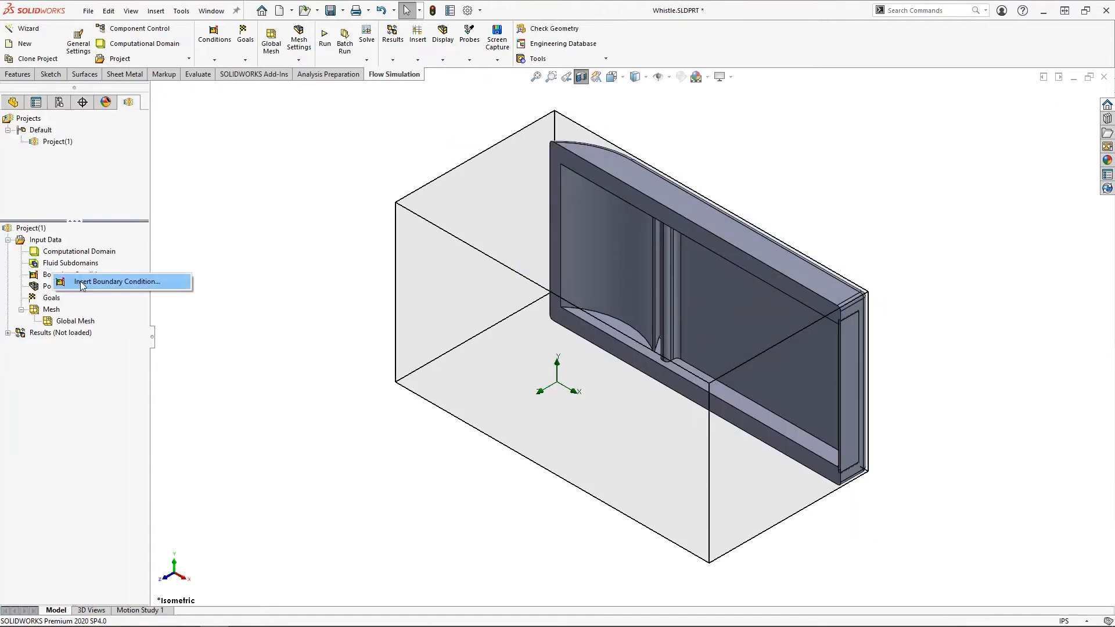
pyautogui.click(117, 282)
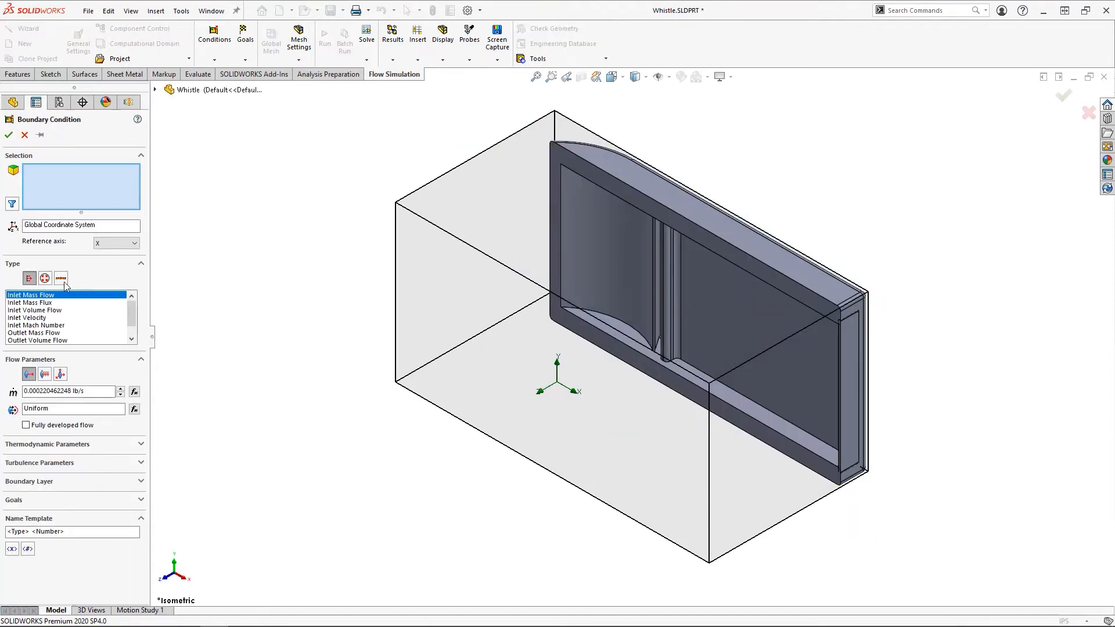
pyautogui.click(44, 277)
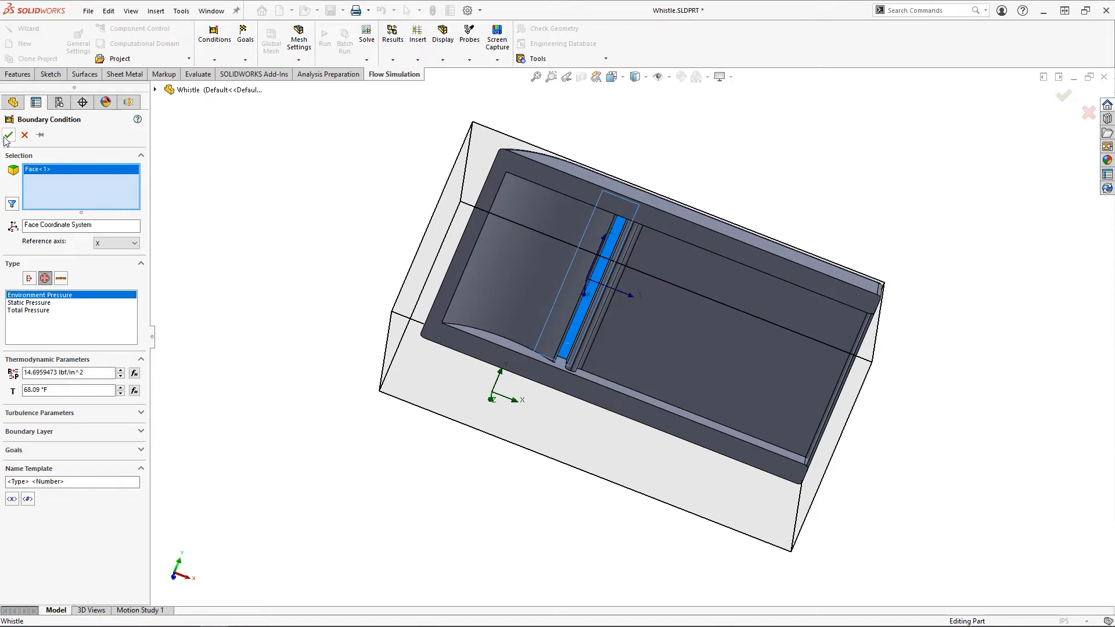
pyautogui.click(9, 136)
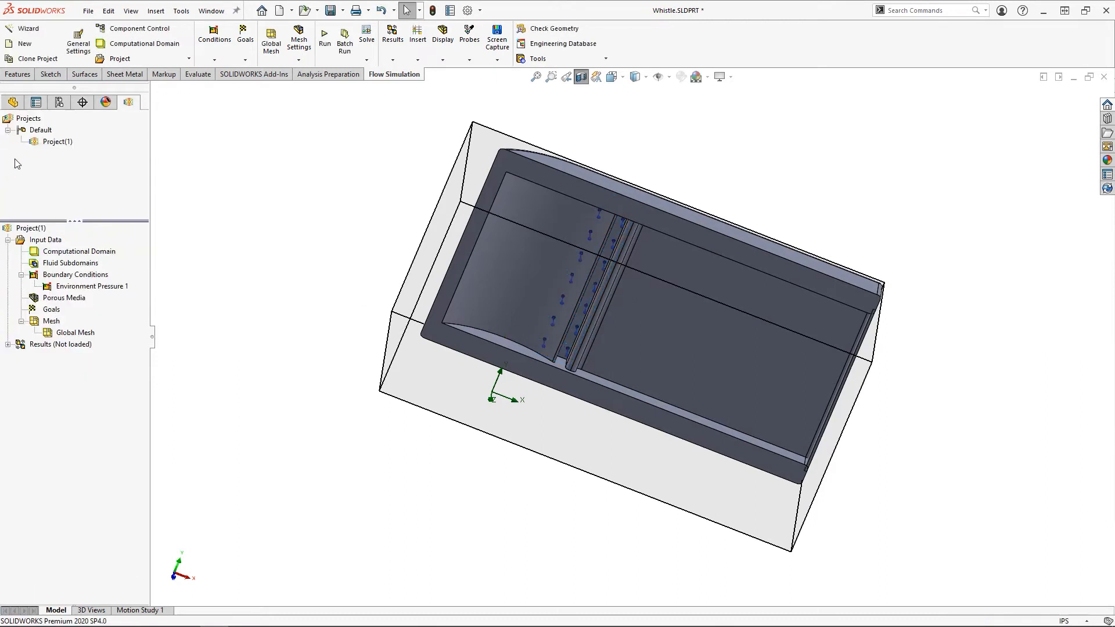
# - Insert a Static Pressure boundary condition of 16.7 psi on the outlet face
pyautogui.rightClick(75, 276)
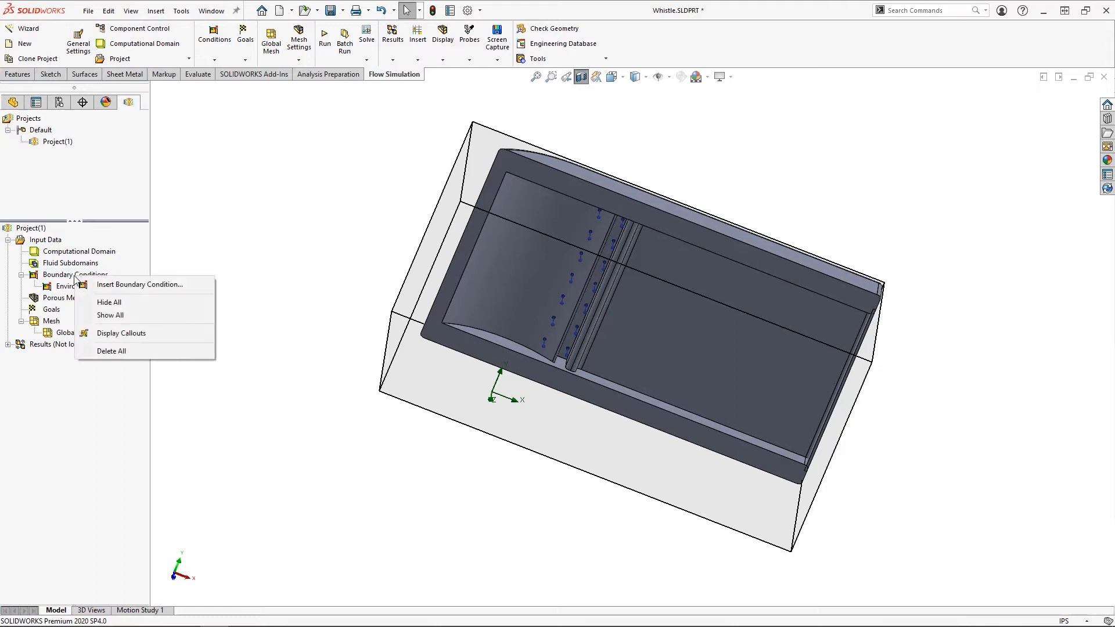
pyautogui.click(139, 284)
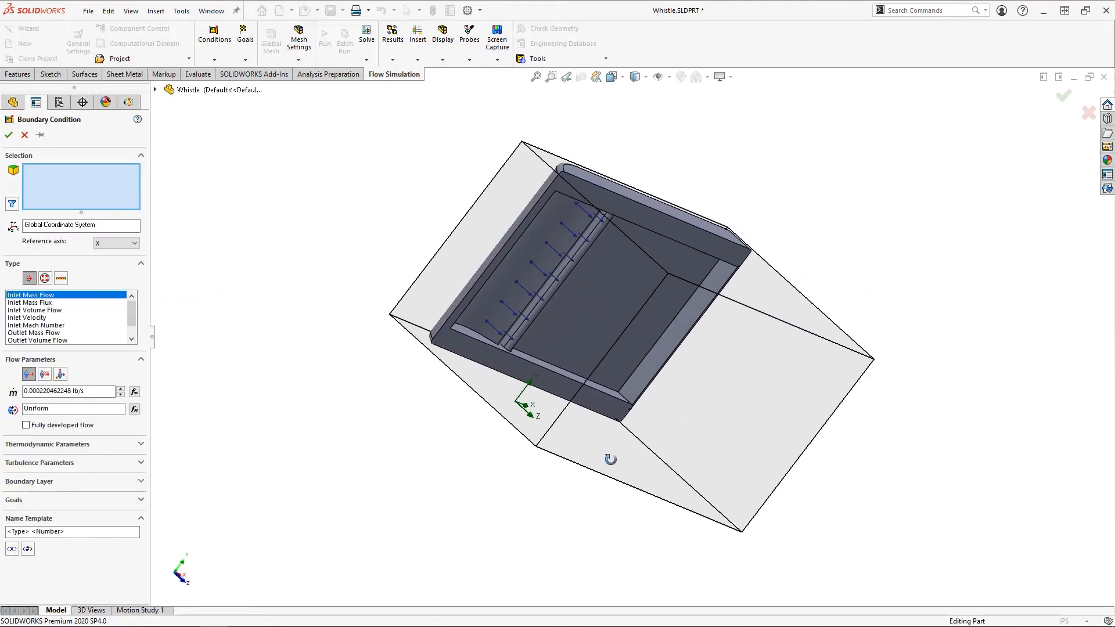
pyautogui.click(45, 278)
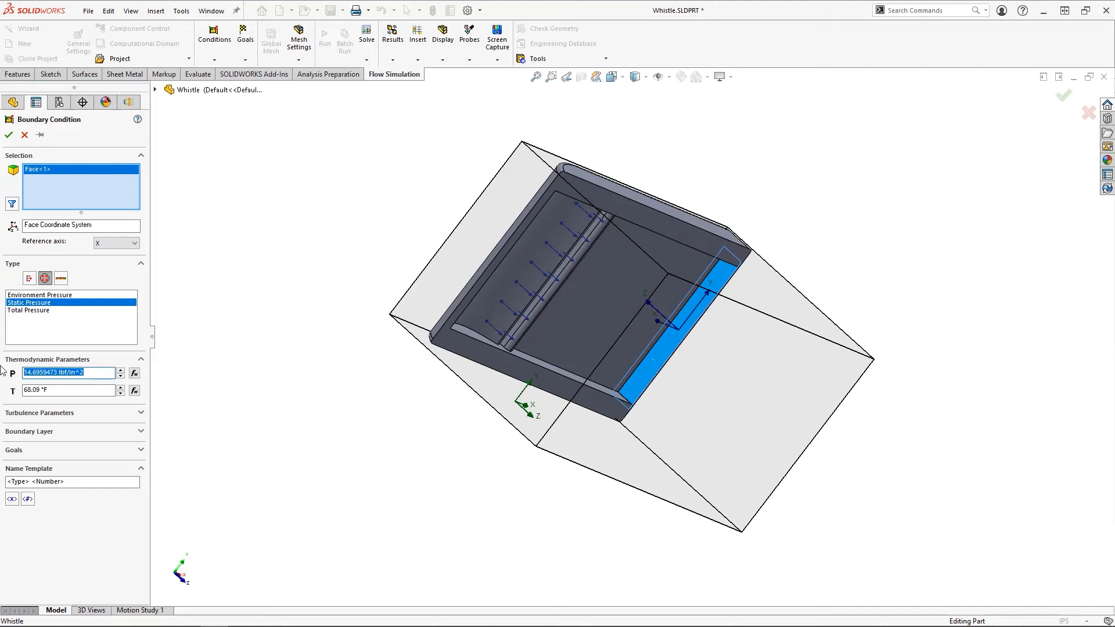
pyautogui.write('16.7')
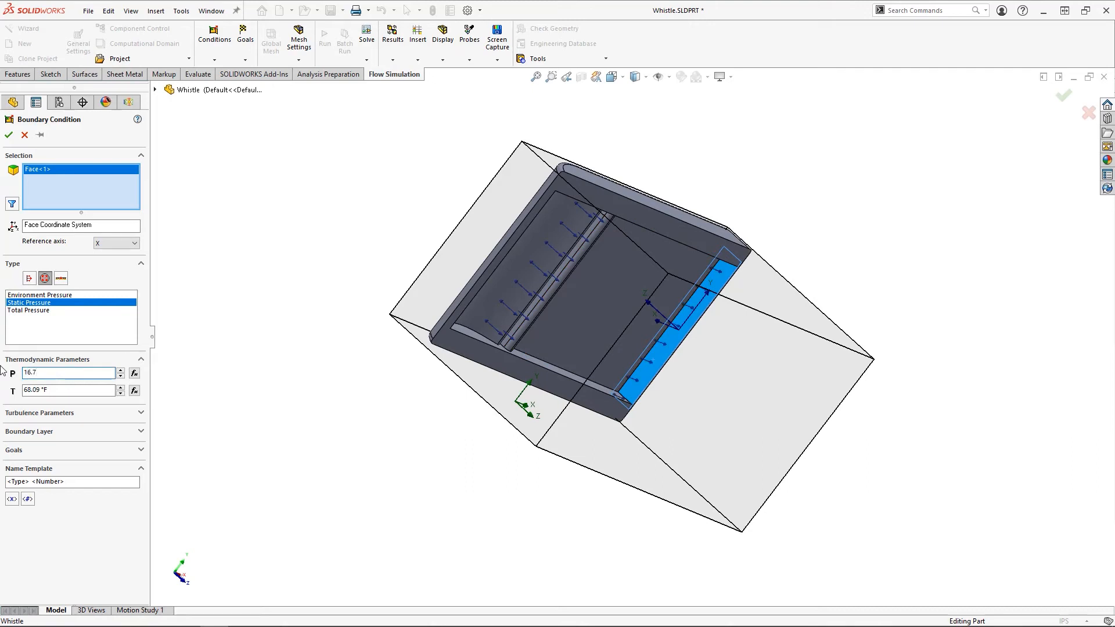
pyautogui.click(9, 136)
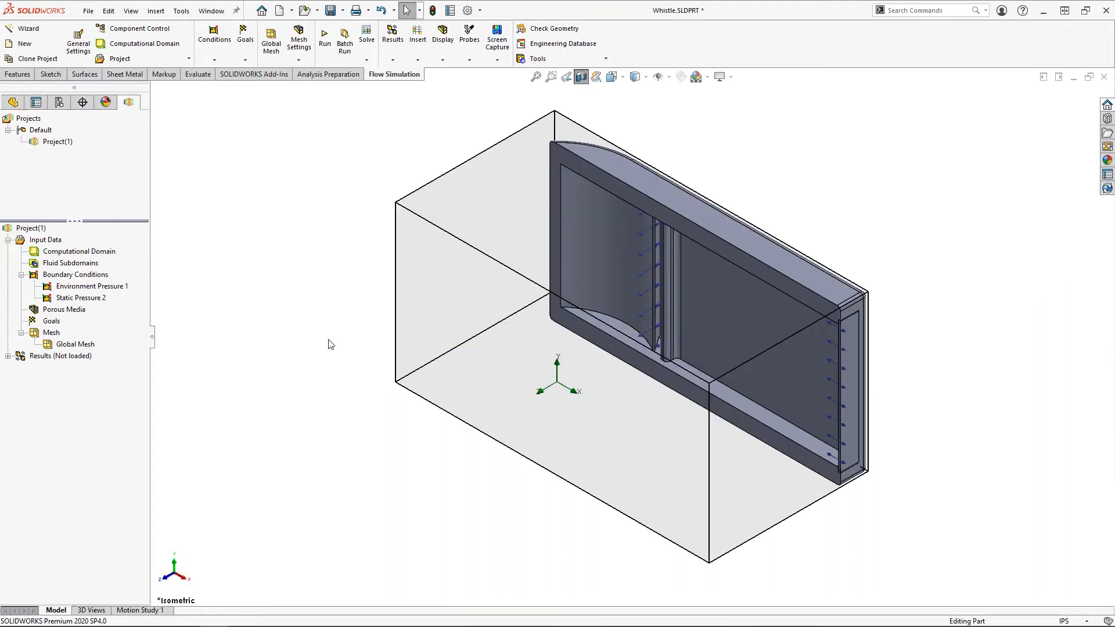
# - Turn off Section View so the full closed whistle body is displayed
pyautogui.click(580, 76)
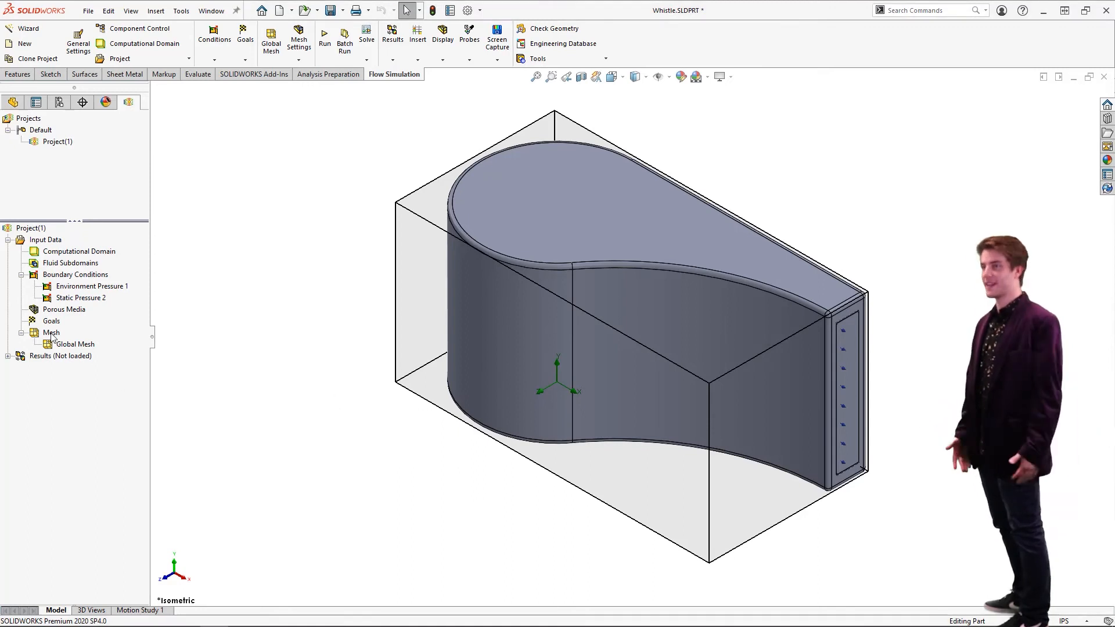
# - Insert a cuboid local mesh region, add a second local mesh, and run the solver
pyautogui.rightClick(51, 333)
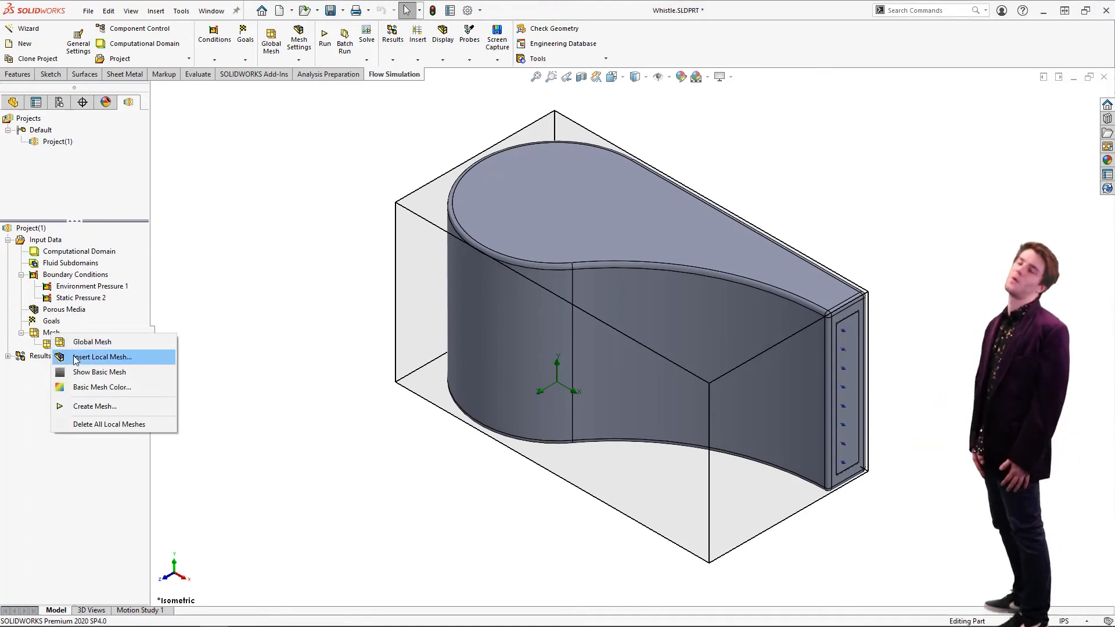
pyautogui.click(102, 357)
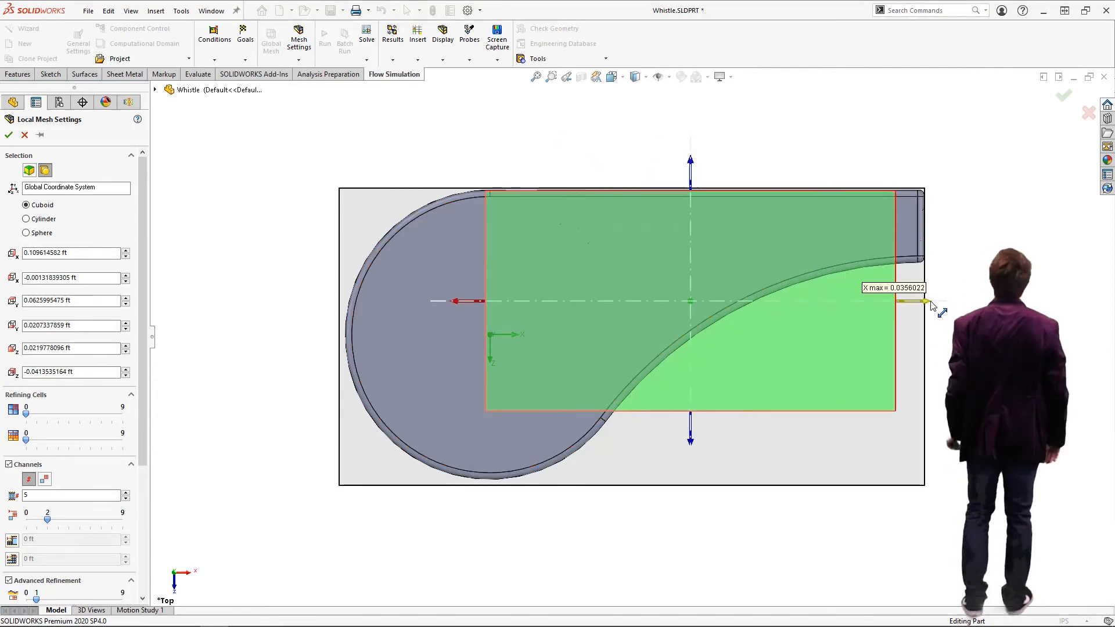
pyautogui.click(611, 76)
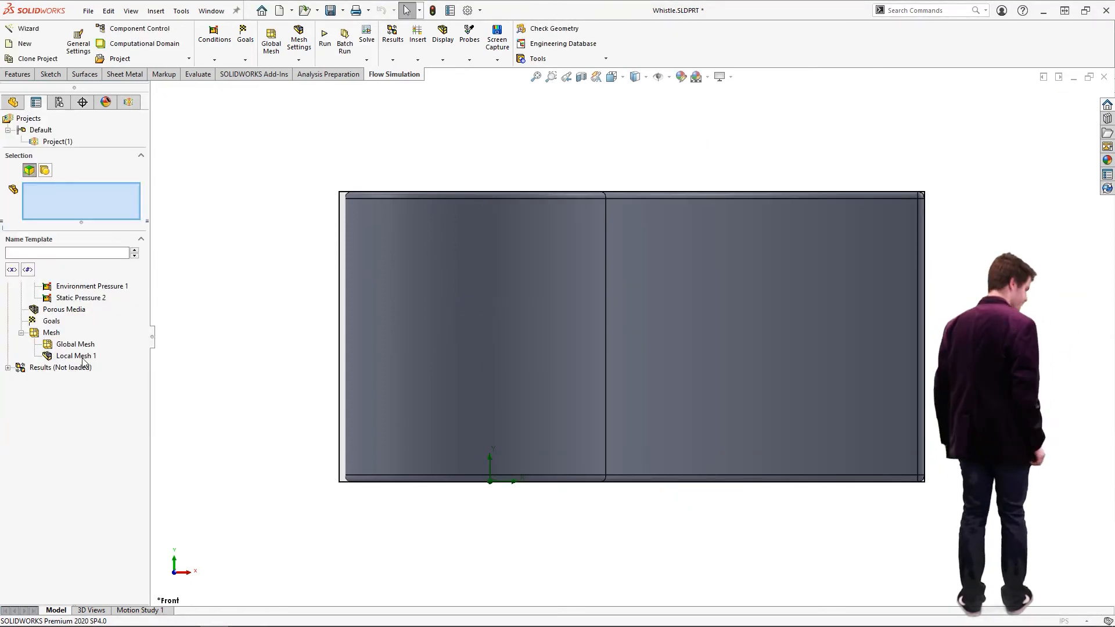
pyautogui.doubleClick(76, 356)
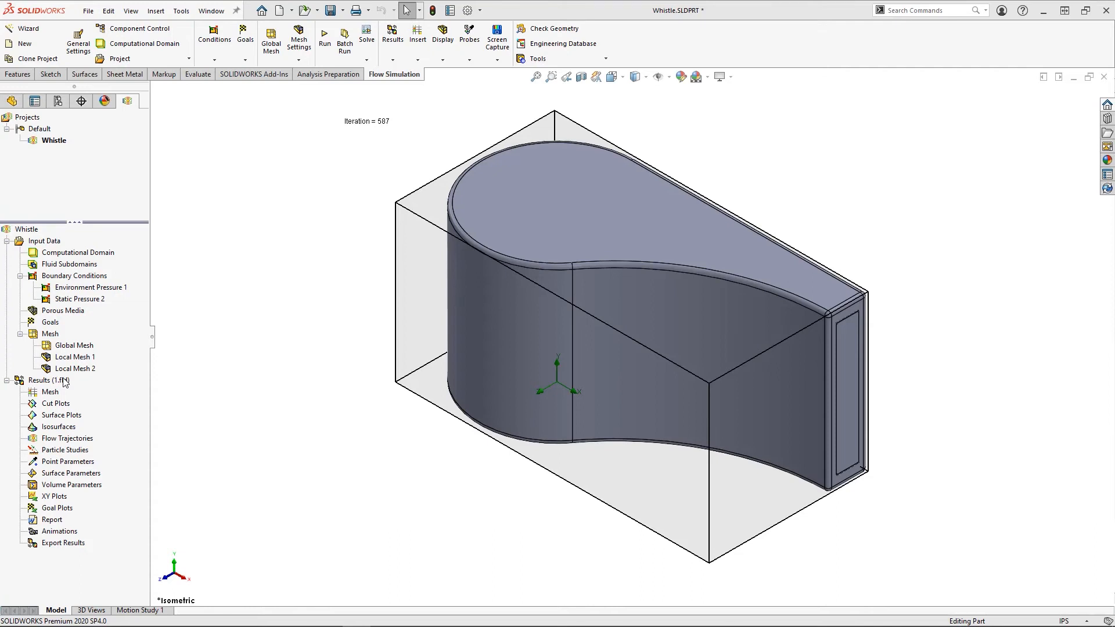
# - Section the whistle on Top Plane and add outlet-face flow trajectories drawn as spheres
pyautogui.click(581, 77)
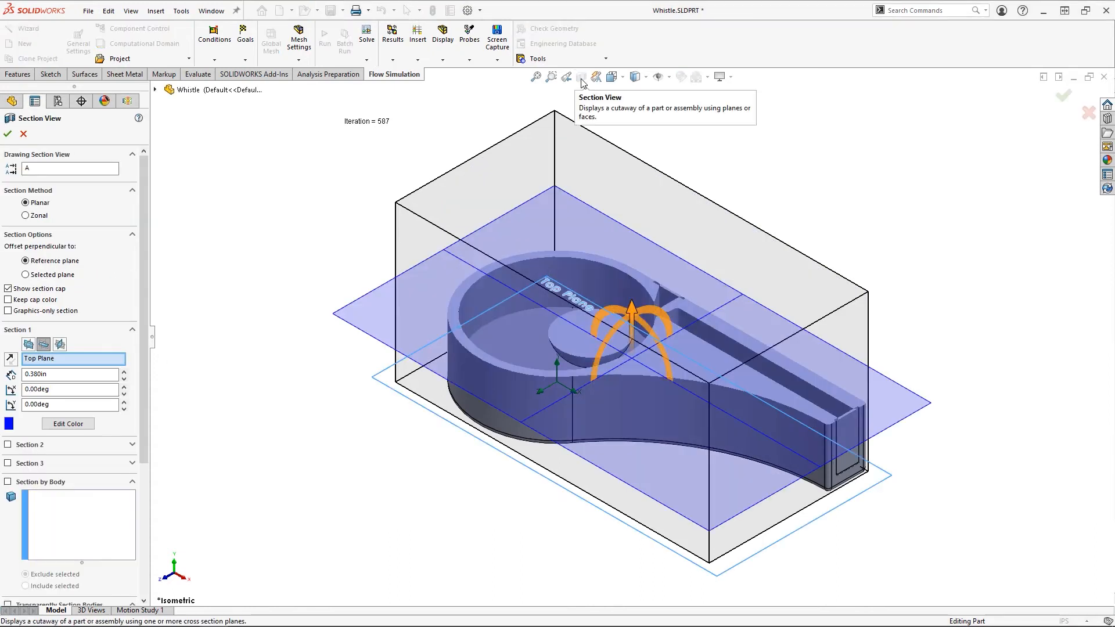
pyautogui.click(7, 133)
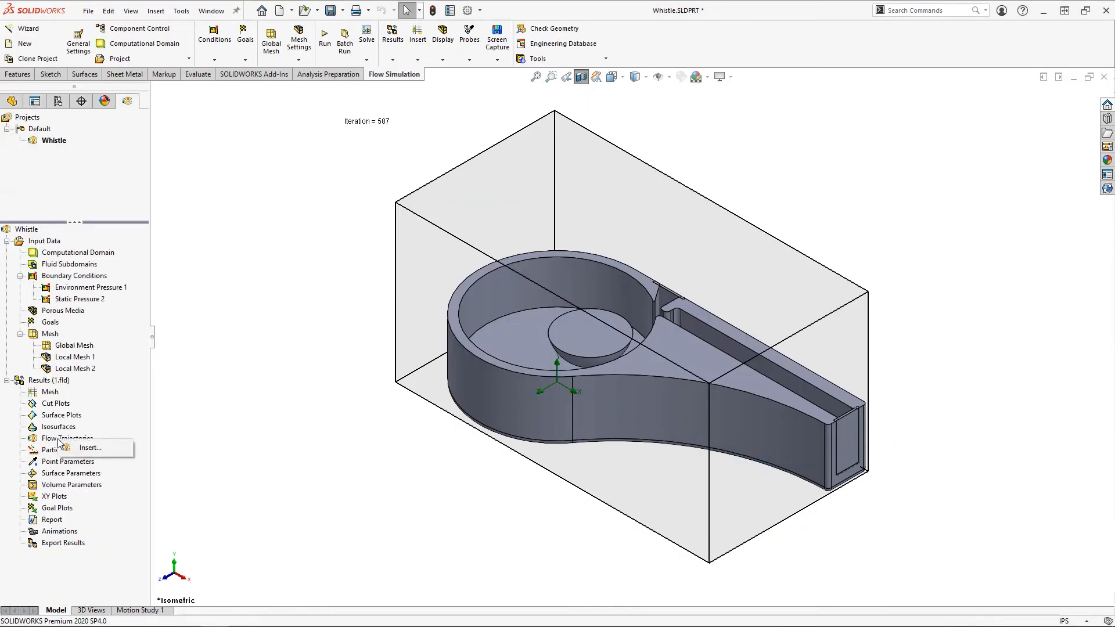
pyautogui.click(88, 447)
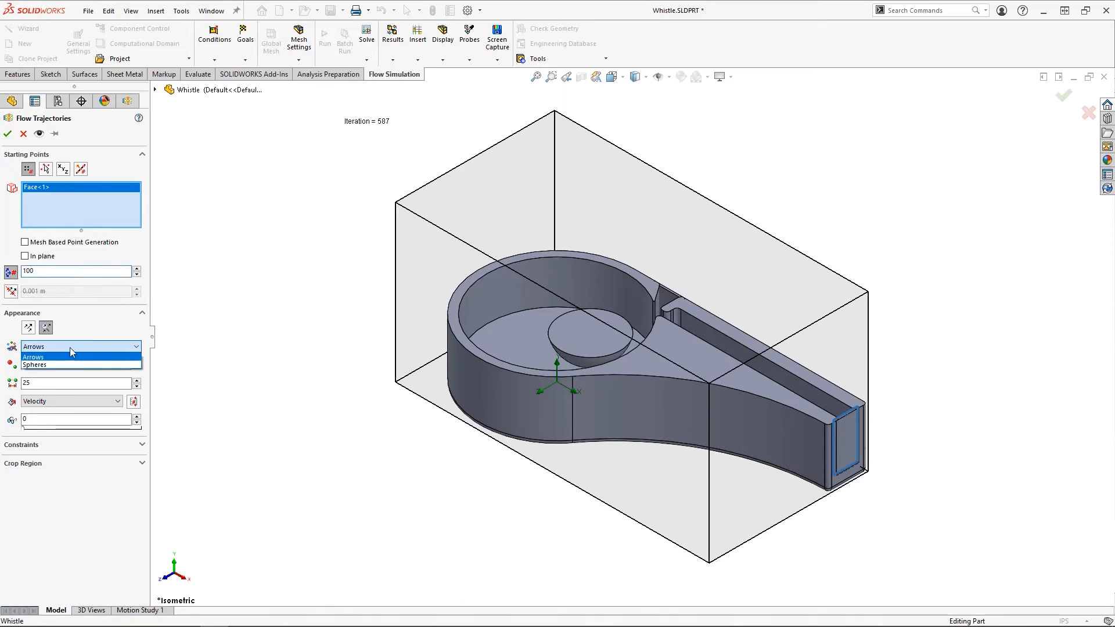
pyautogui.click(35, 365)
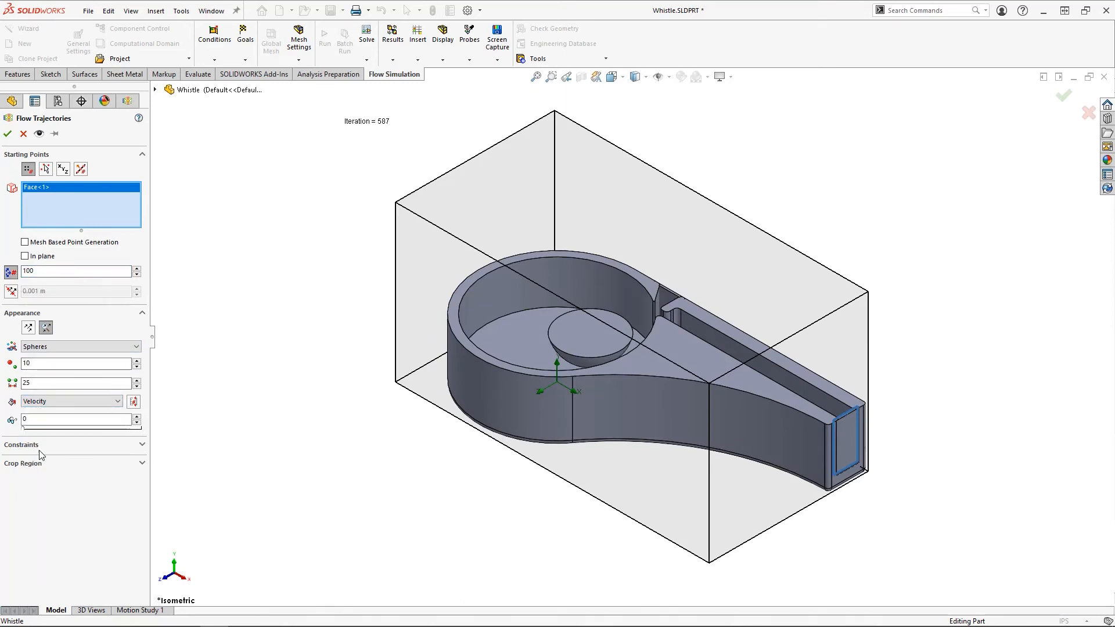
pyautogui.click(7, 134)
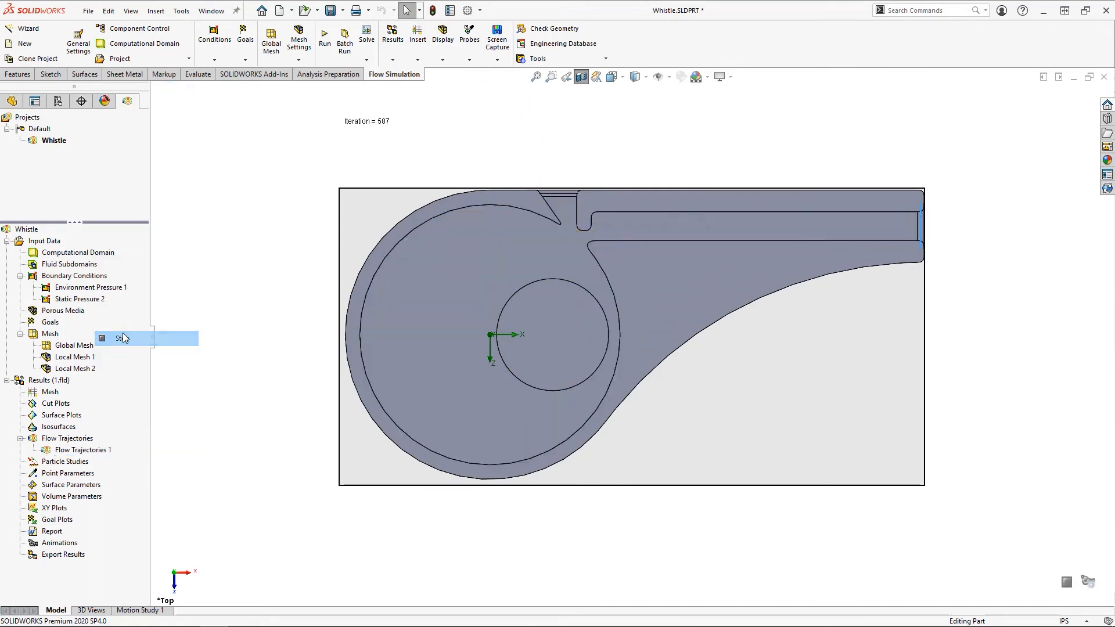
# - Hide the velocity-coloured sphere display of Flow Trajectories 1
pyautogui.rightClick(86, 450)
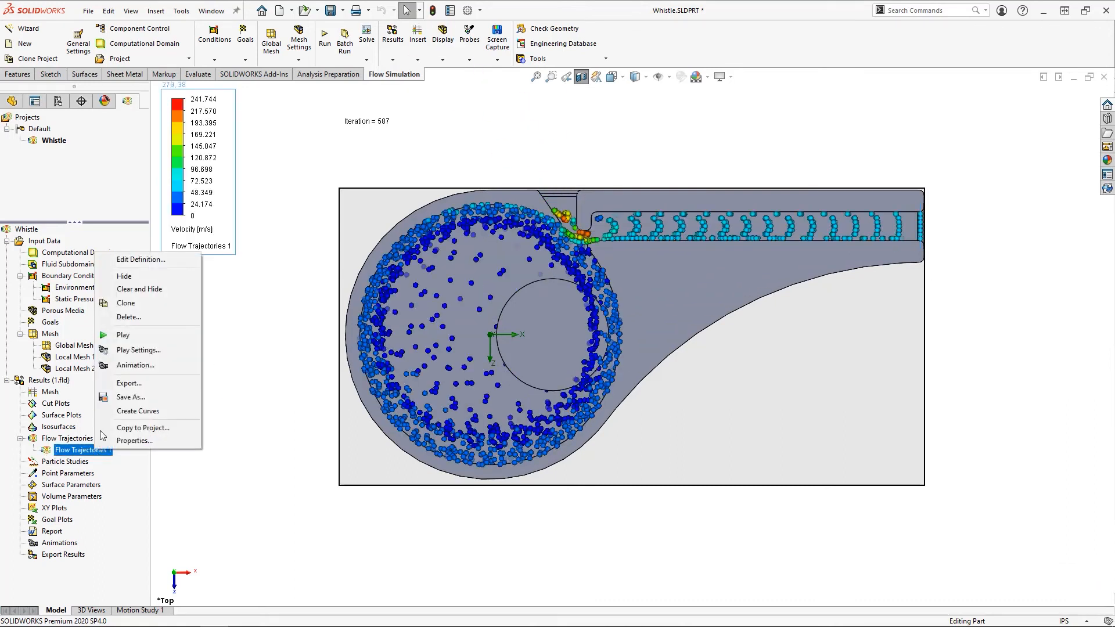
pyautogui.click(124, 276)
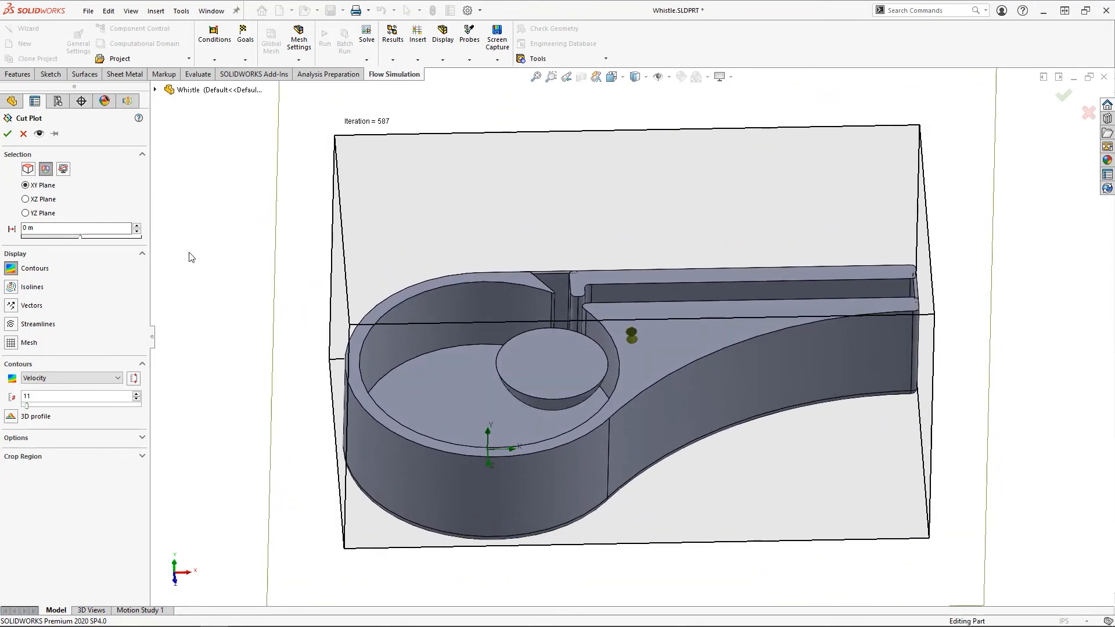
# - Create a cut plot on the XZ Plane with Acoustic Power Level contours
pyautogui.click(26, 199)
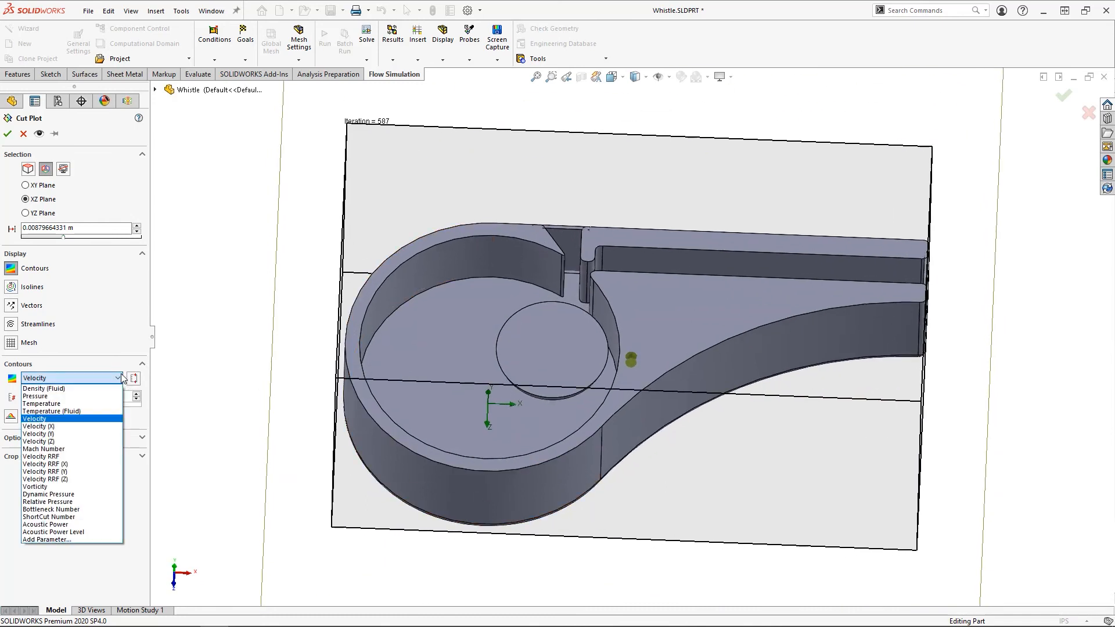
pyautogui.click(54, 532)
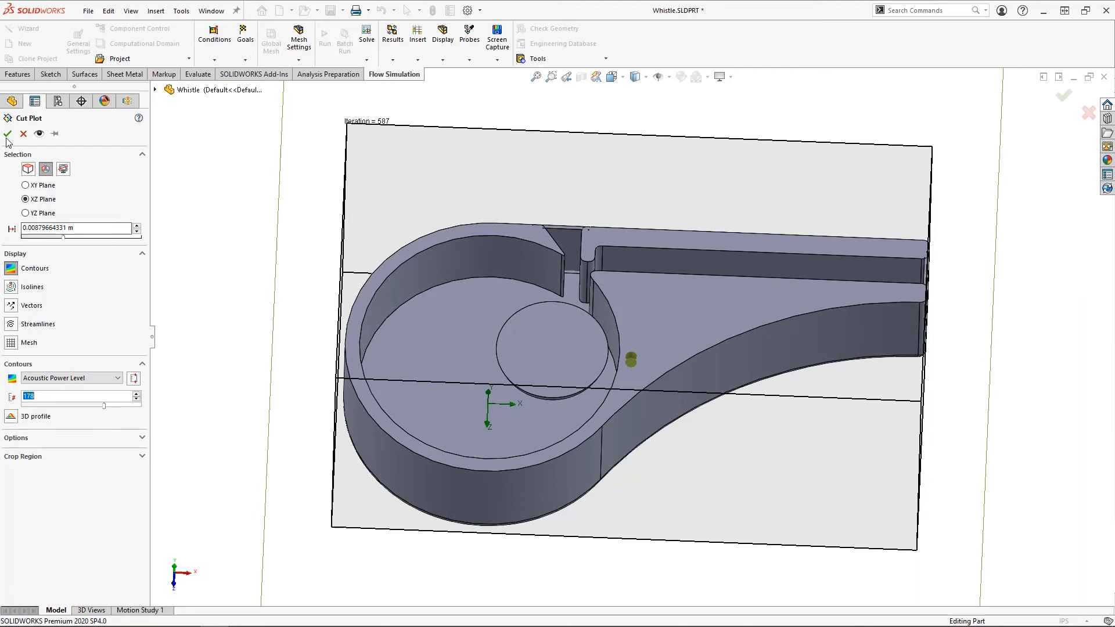
pyautogui.click(7, 134)
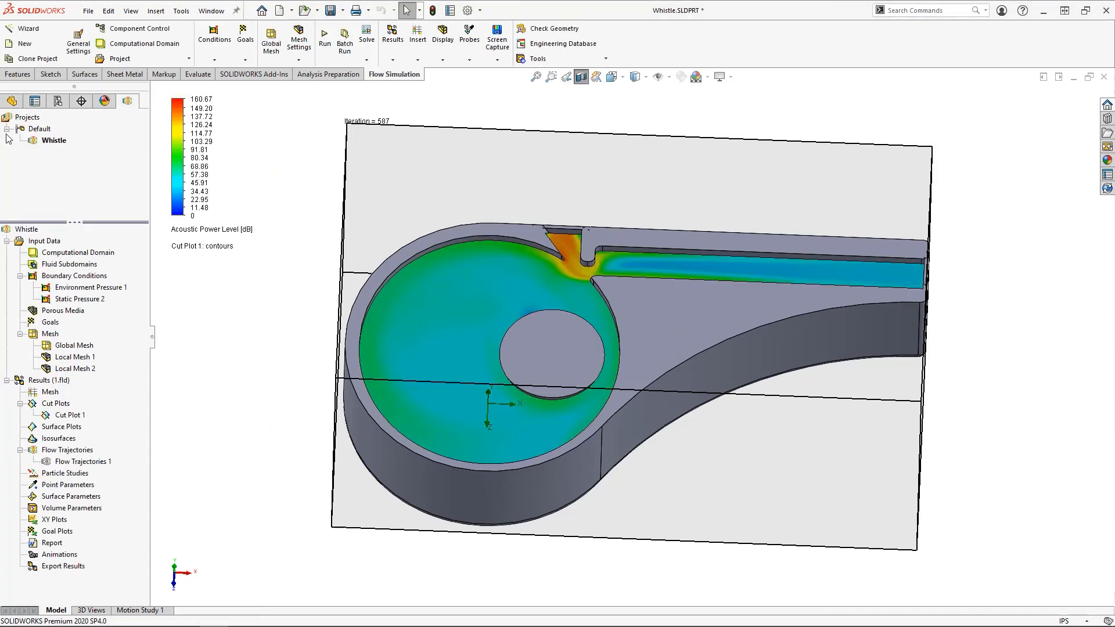
pyautogui.moveTo(302, 327)
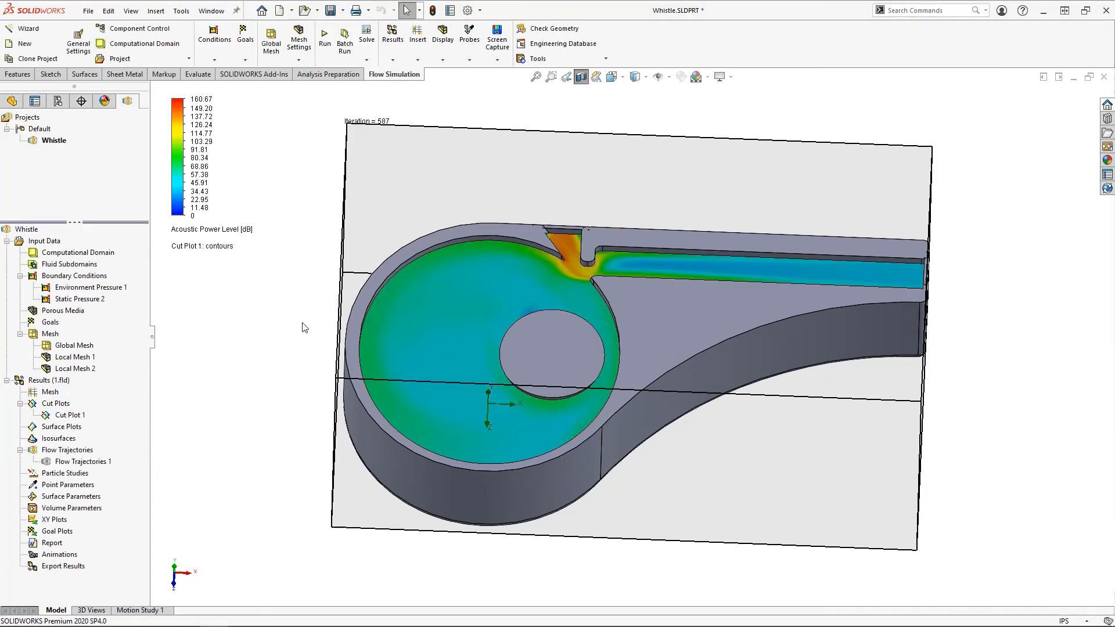